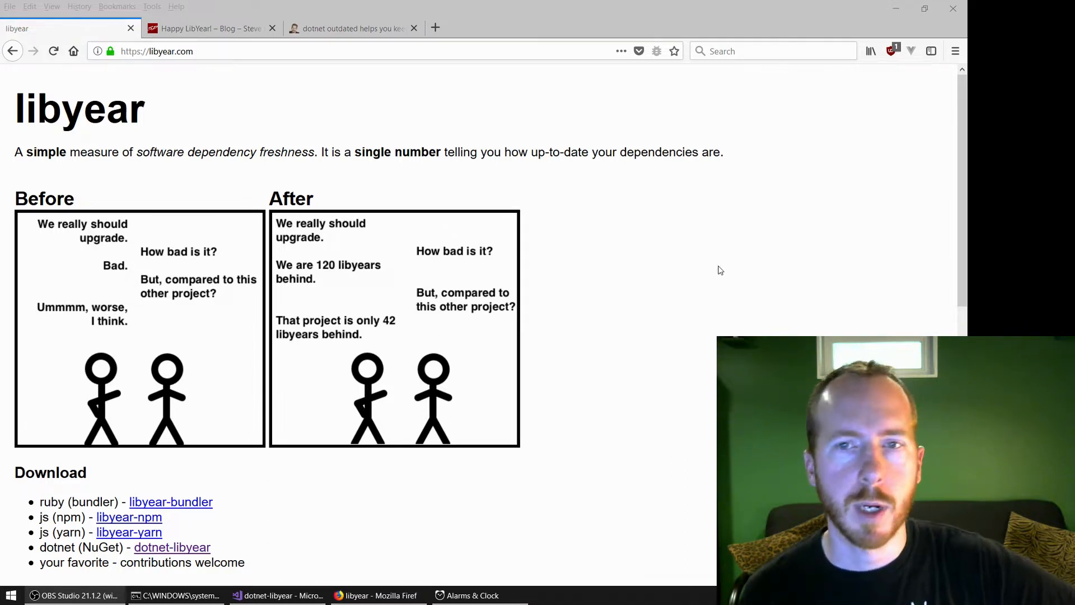
mouse_move(689, 276)
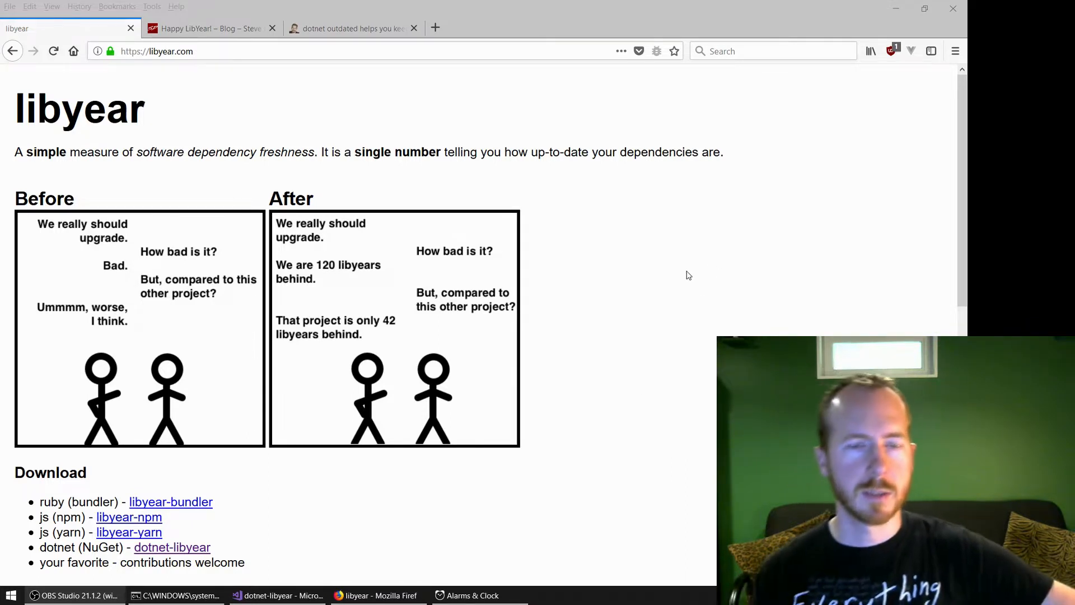
Skim the libyear.com page and the Happy LibYear blog post
scroll("down", 3)
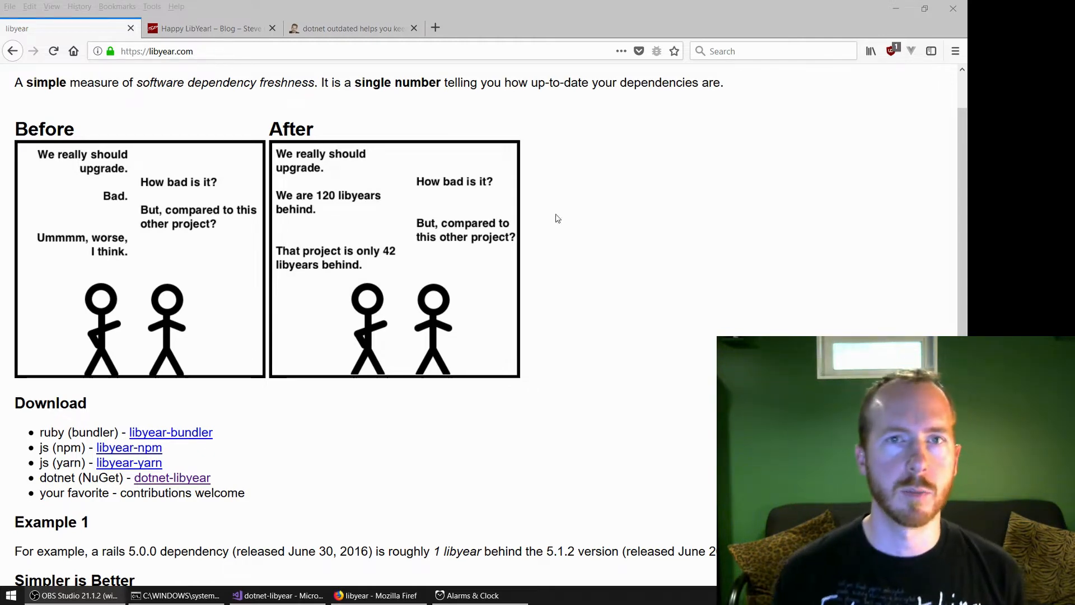
left_click(209, 28)
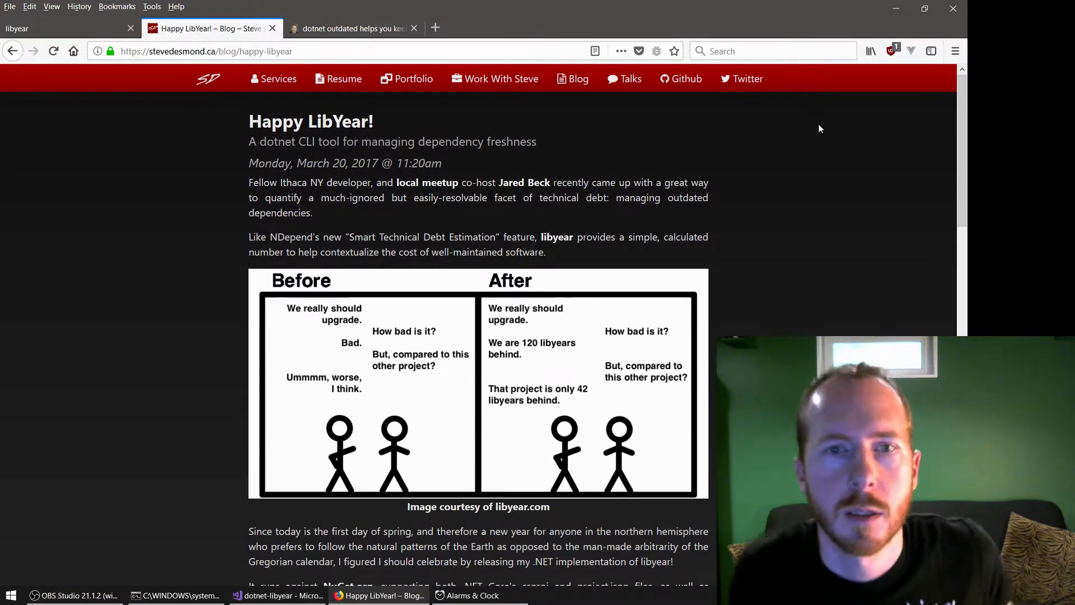
scroll("down", 3)
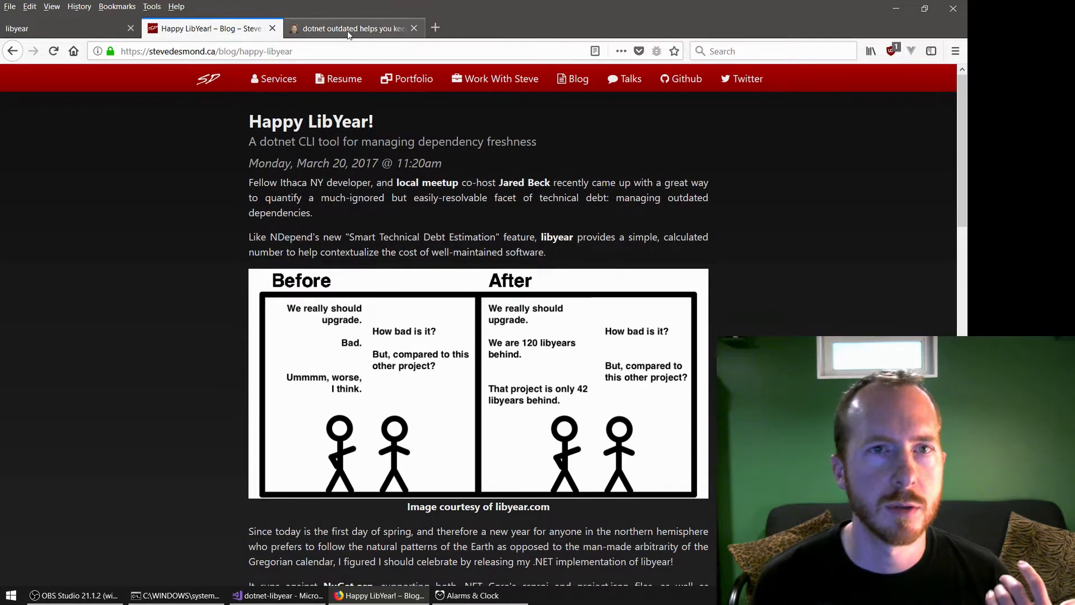
Bring up the sample dependency output in Hanselman's dotnet outdated post
left_click(353, 28)
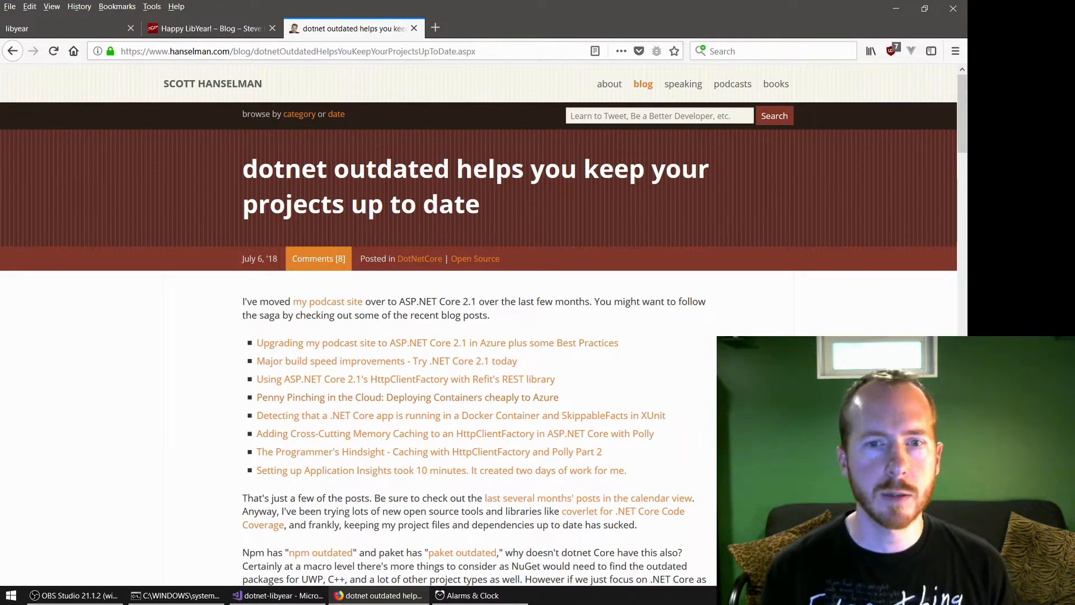
scroll("down", 3)
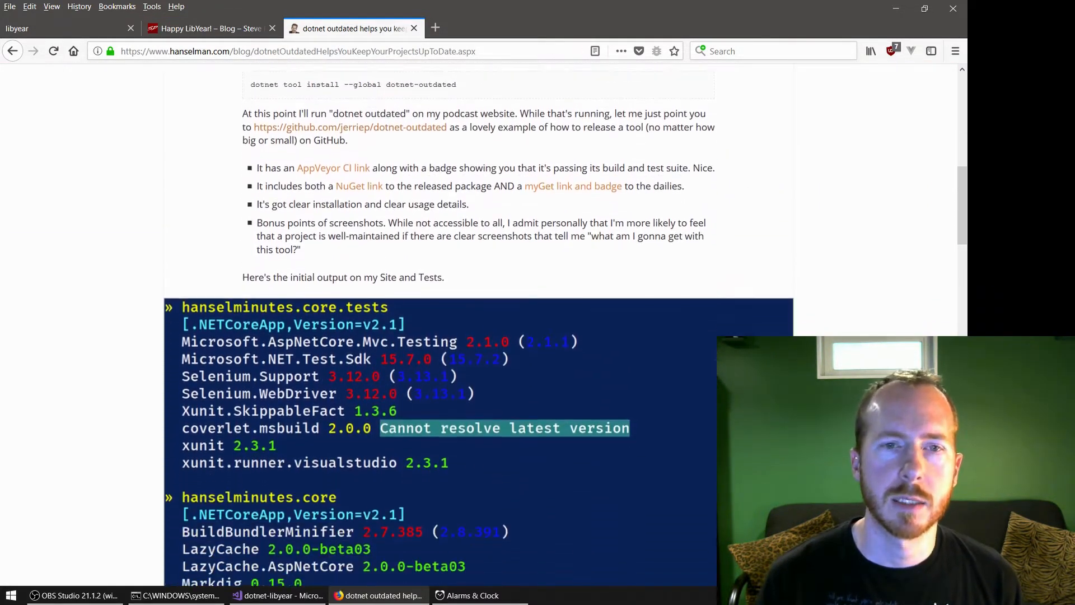
scroll("down", 3)
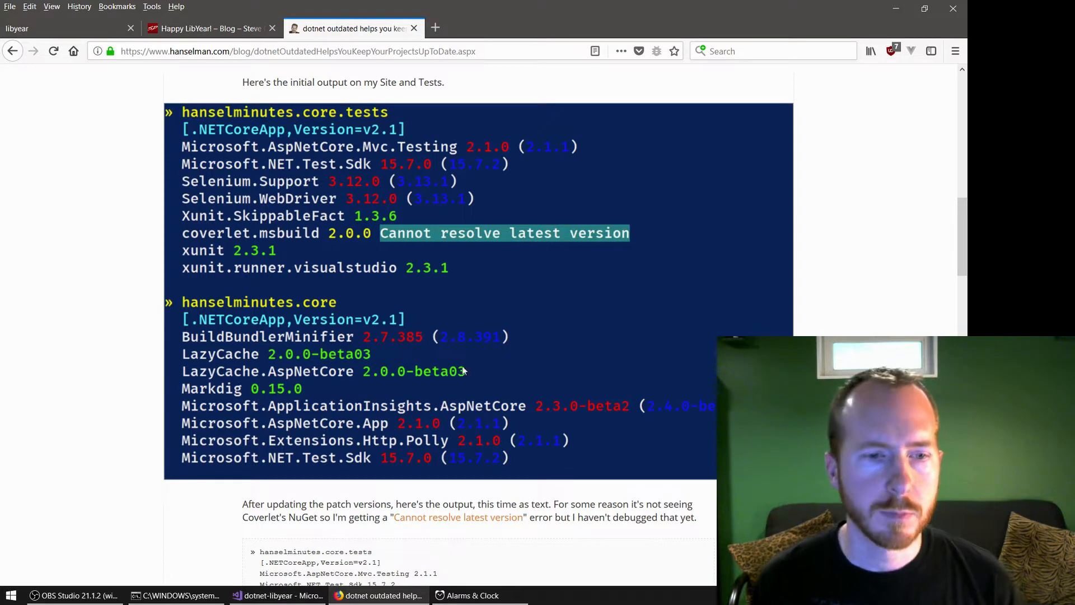
left_click(179, 595)
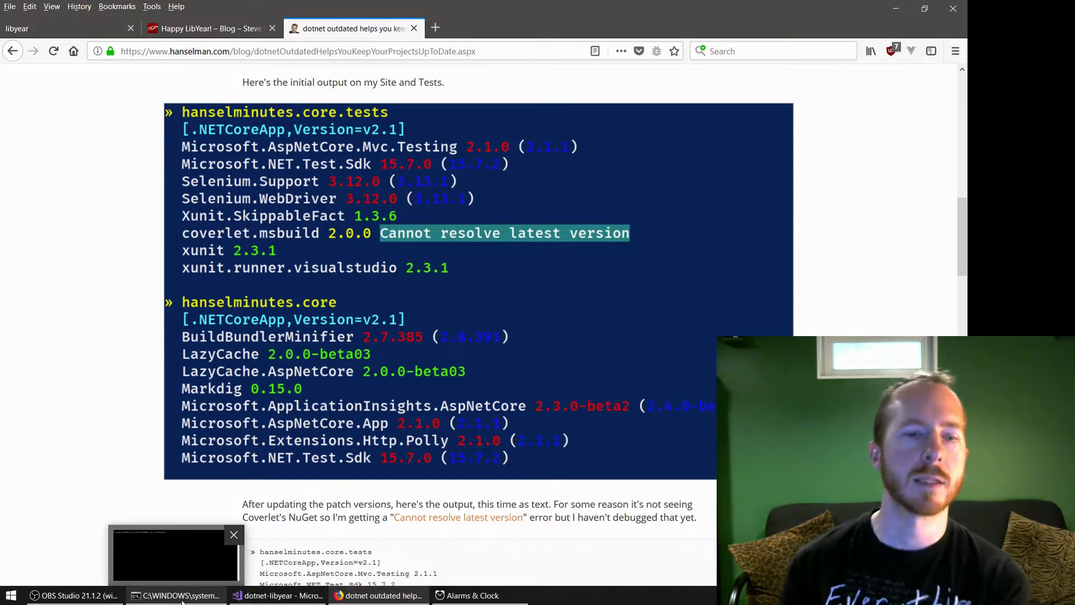
Run 'dotnet libyear' in Command Prompt, which reports no matching executable found
left_click(177, 595)
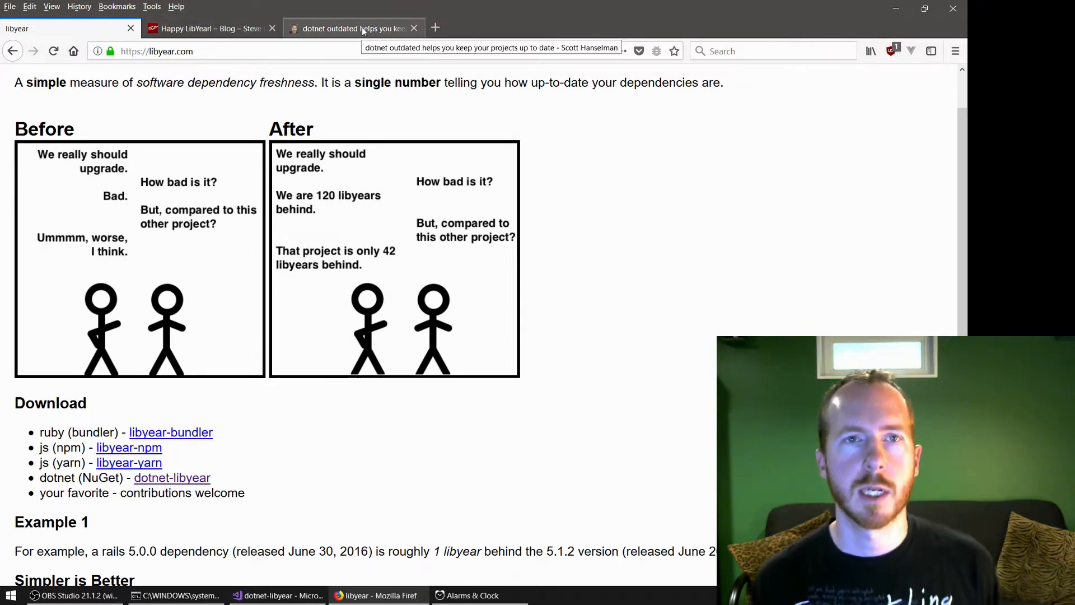
left_click(351, 28)
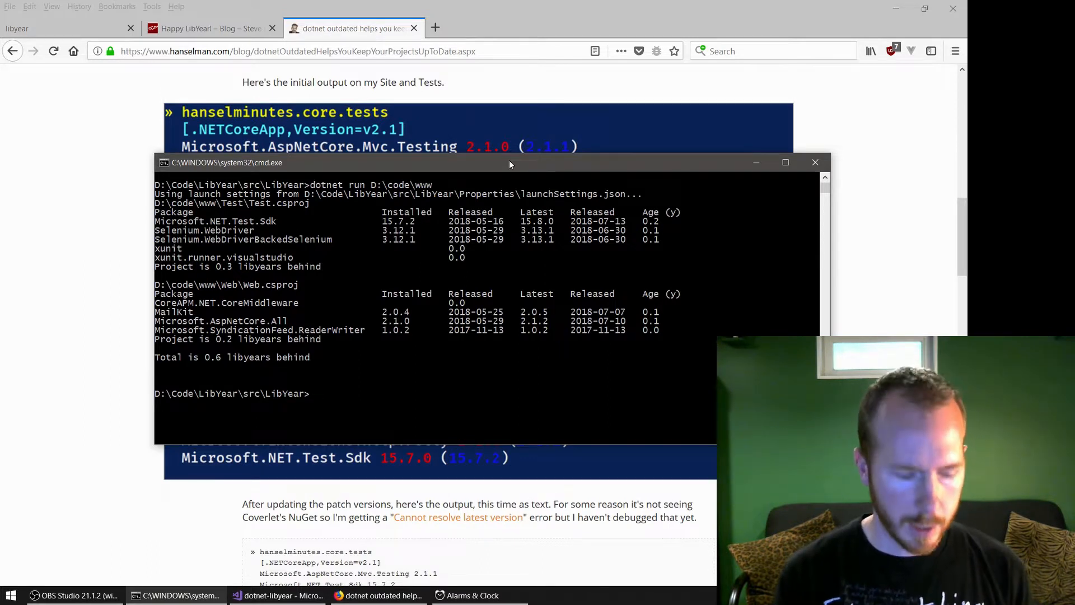
type("dotnet libyear")
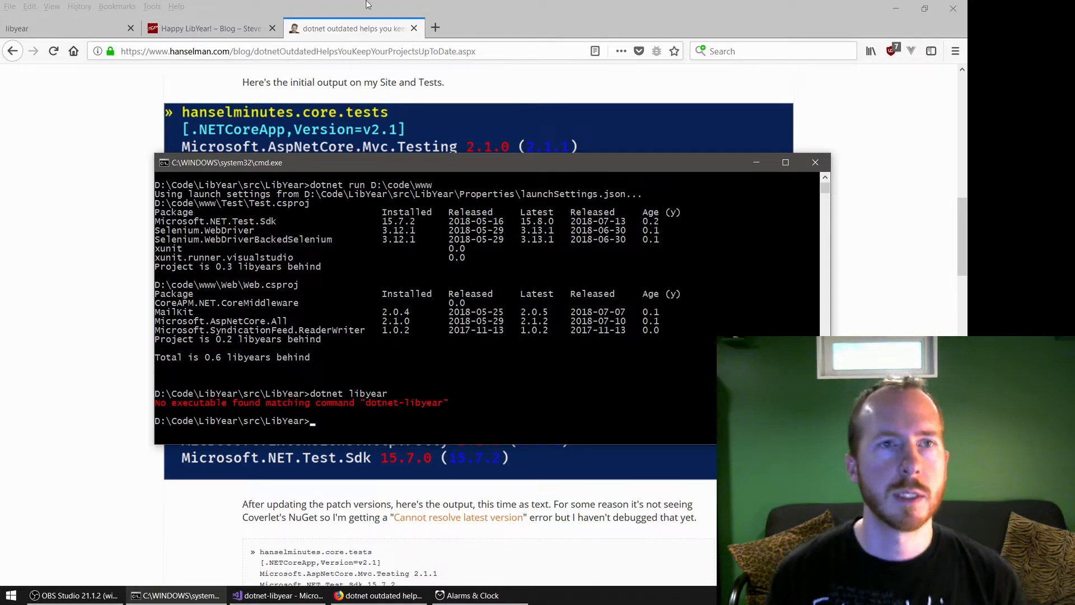
Show the Happy LibYear post's 'two ways to get dotnet-libyear running' section, then start a new tab
left_click(210, 28)
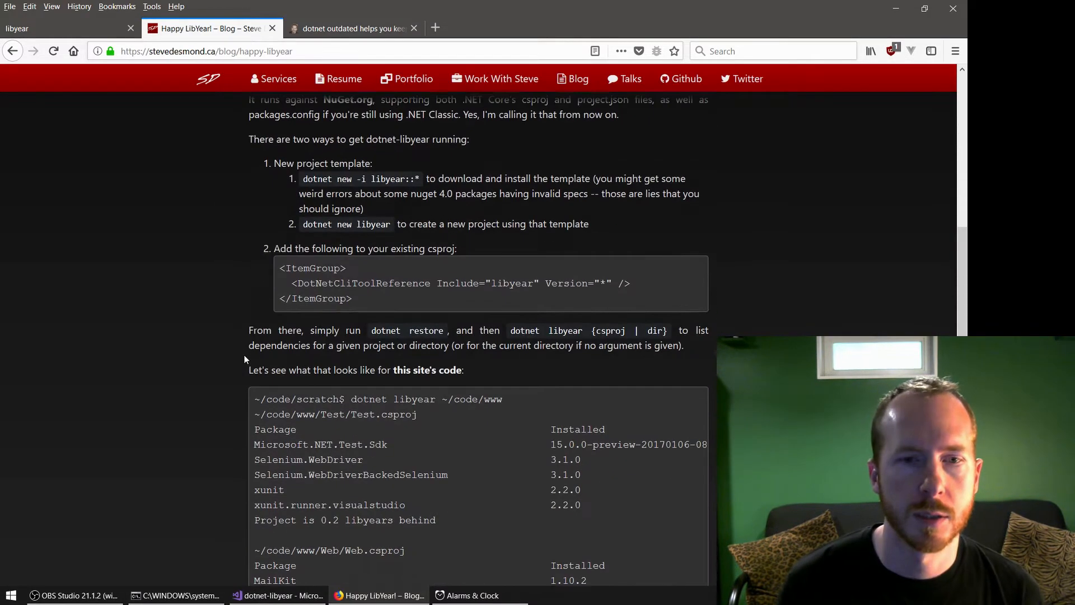
scroll("down", 3)
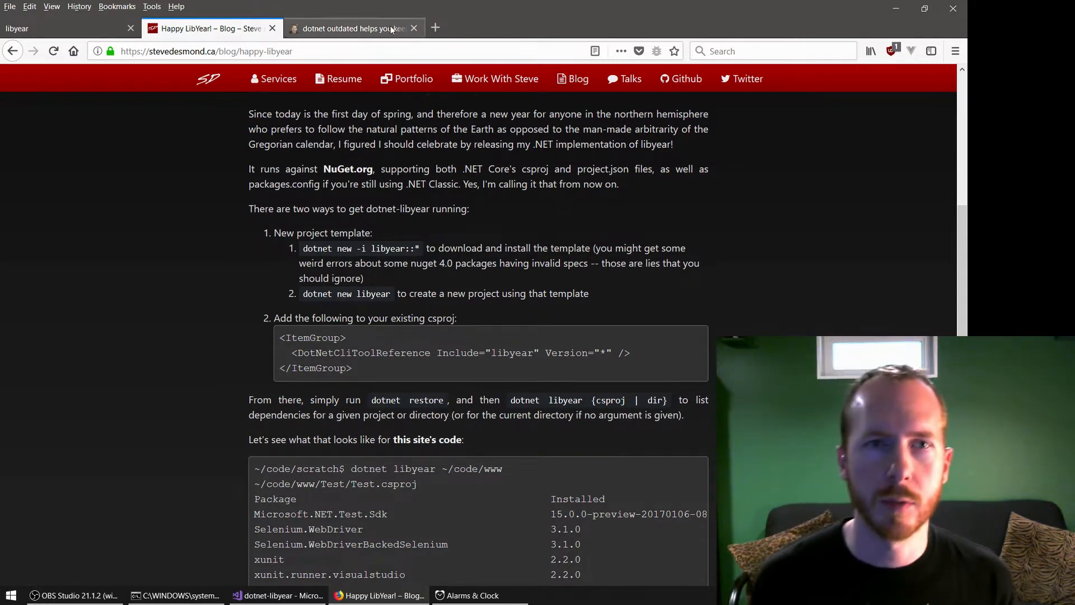
left_click(436, 27)
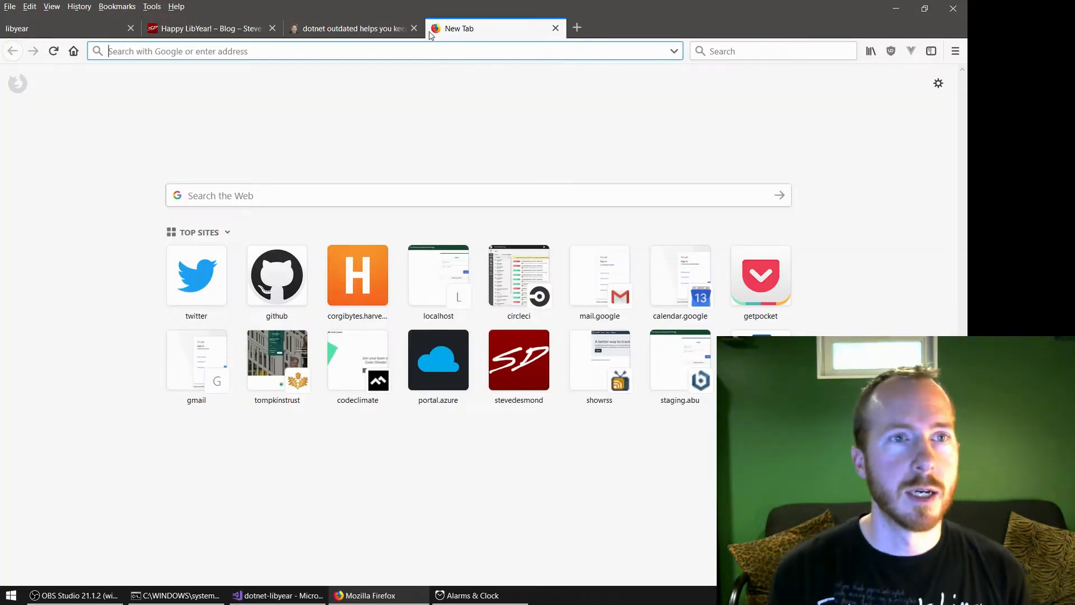
Search '.net core global' and load Nate McMaster's .NET Core 2.1 Global Tools article
type(".net core")
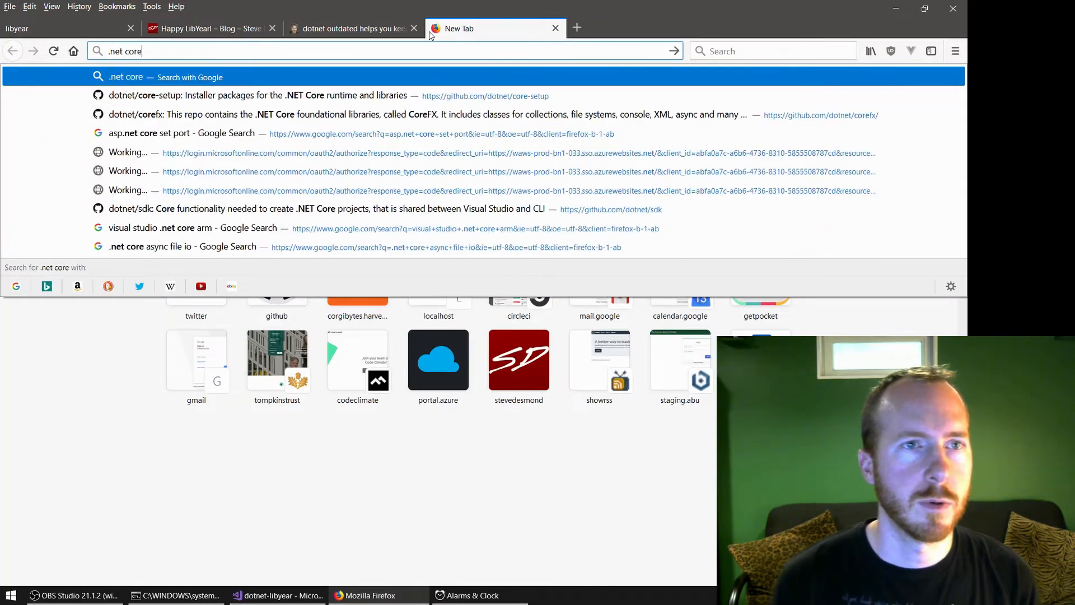
type("global+tools&ie=utf-8&oe=utf-8&client=firefox-b-1-ab")
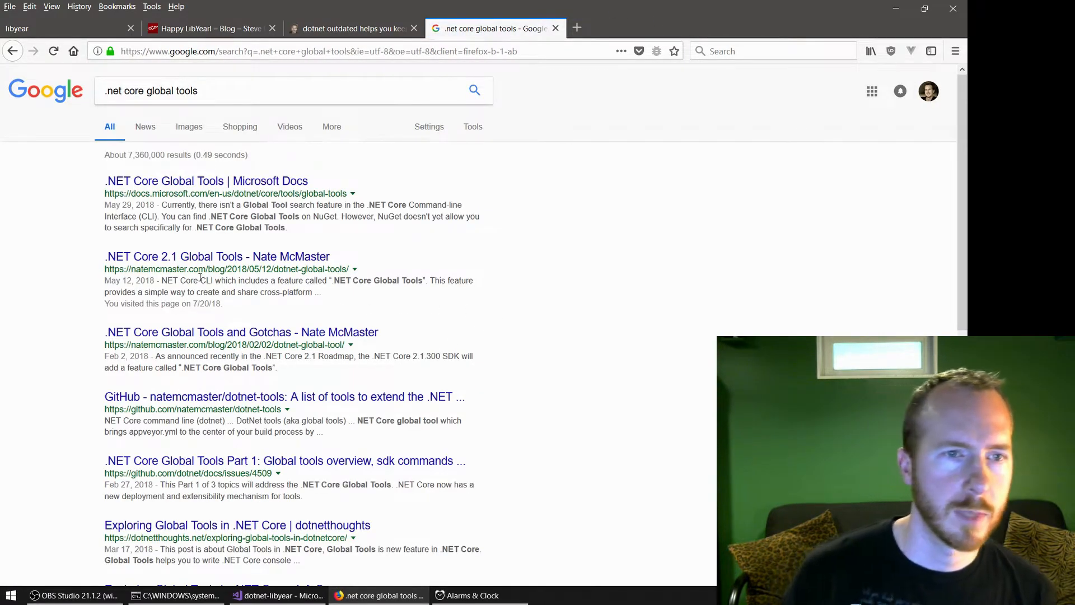
left_click(216, 255)
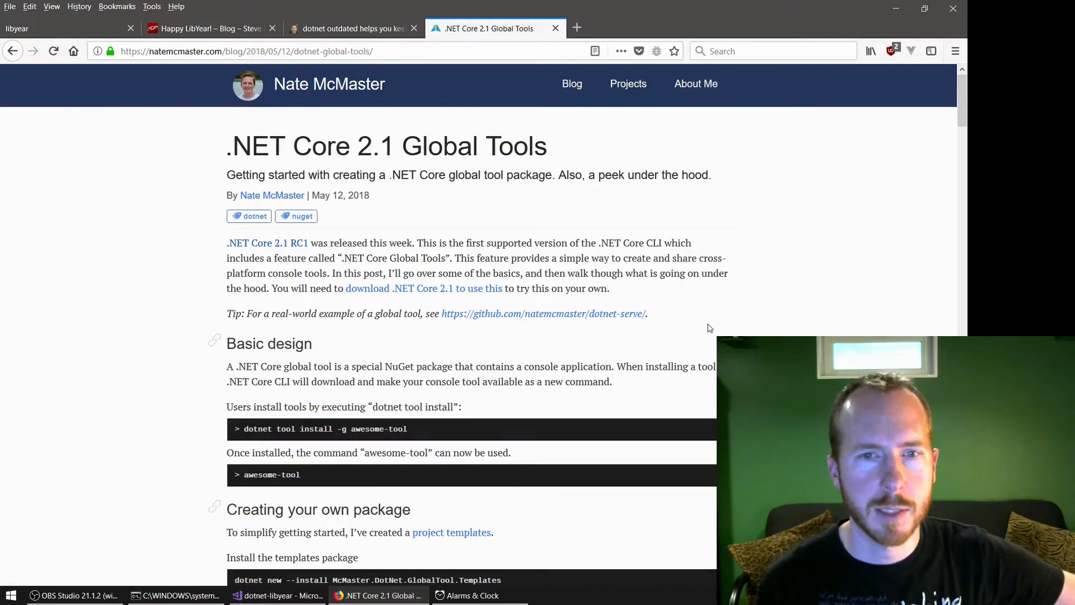
Select the <PackAsTool>true</PackAsTool> line in the article's minimum project example
scroll("down", 3)
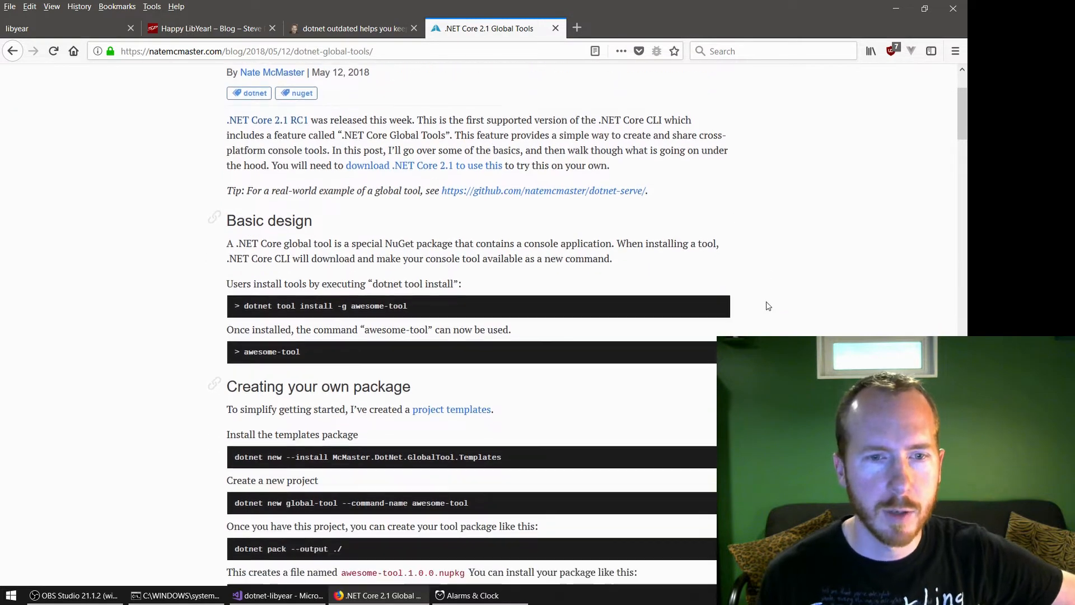
scroll("down", 3)
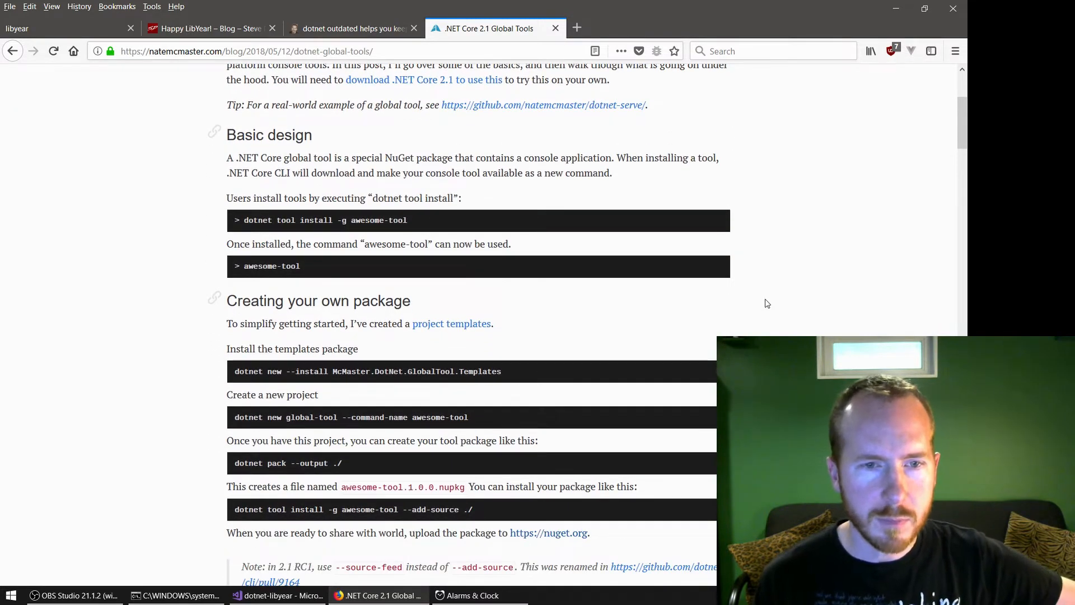
scroll("down", 3)
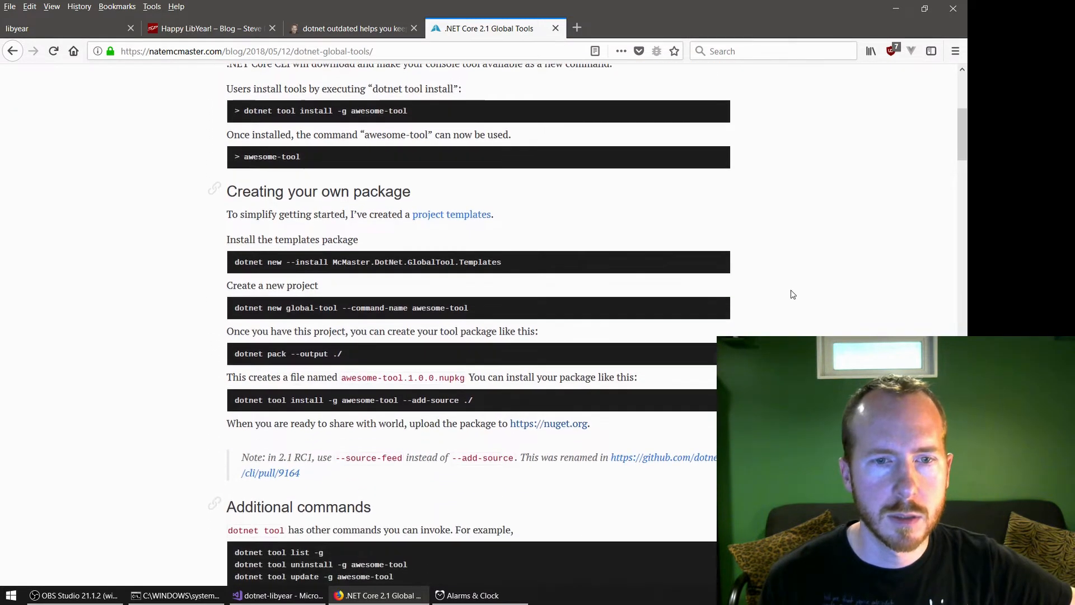
scroll("down", 3)
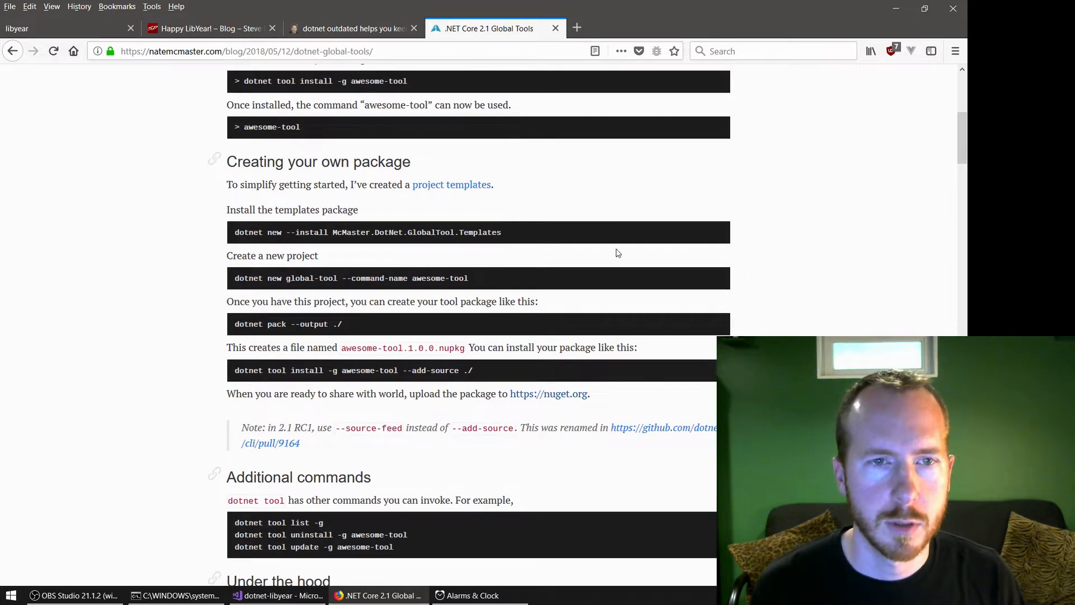
scroll("down", 3)
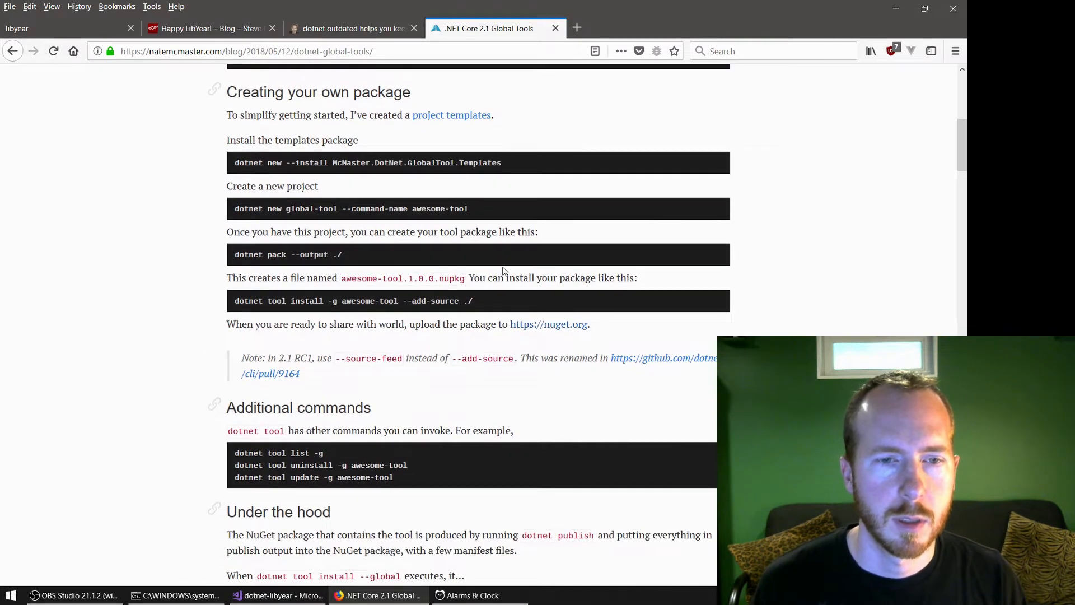
scroll("down", 3)
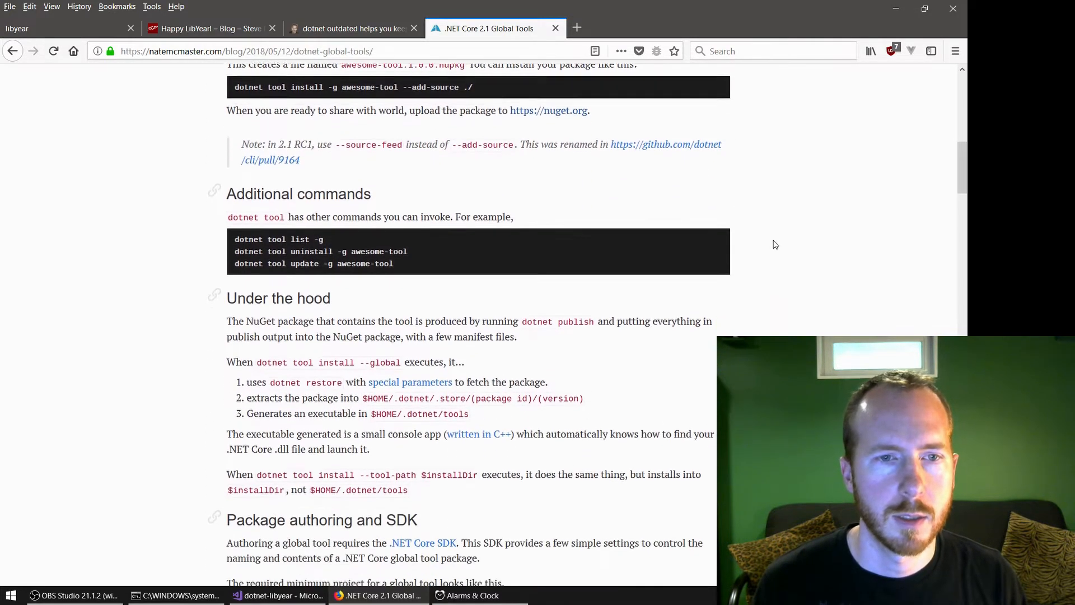
scroll("down", 3)
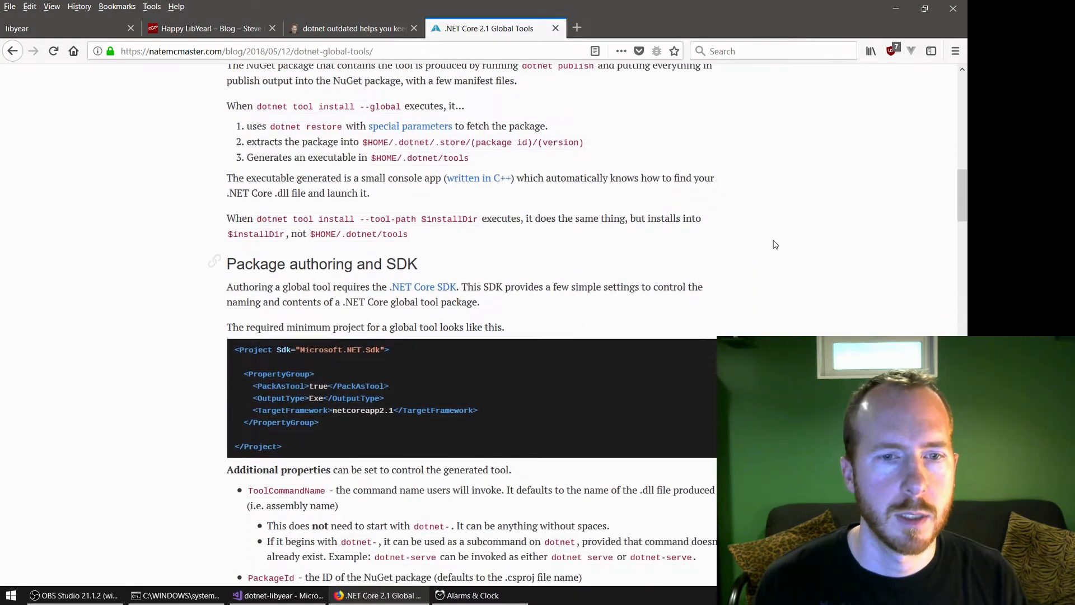
scroll("down", 3)
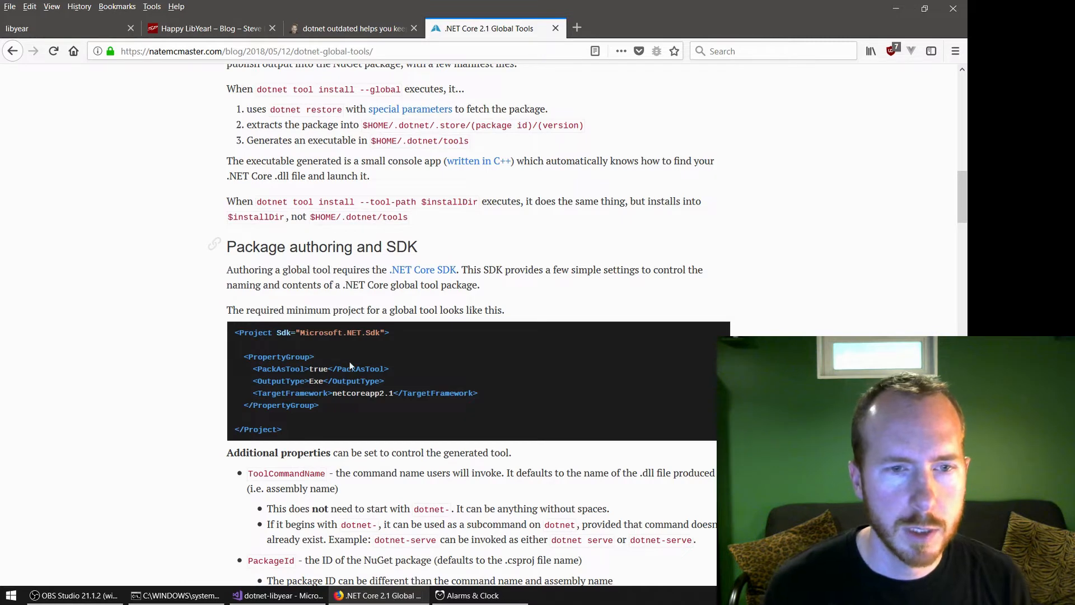
left_click_drag(254, 368, 385, 381)
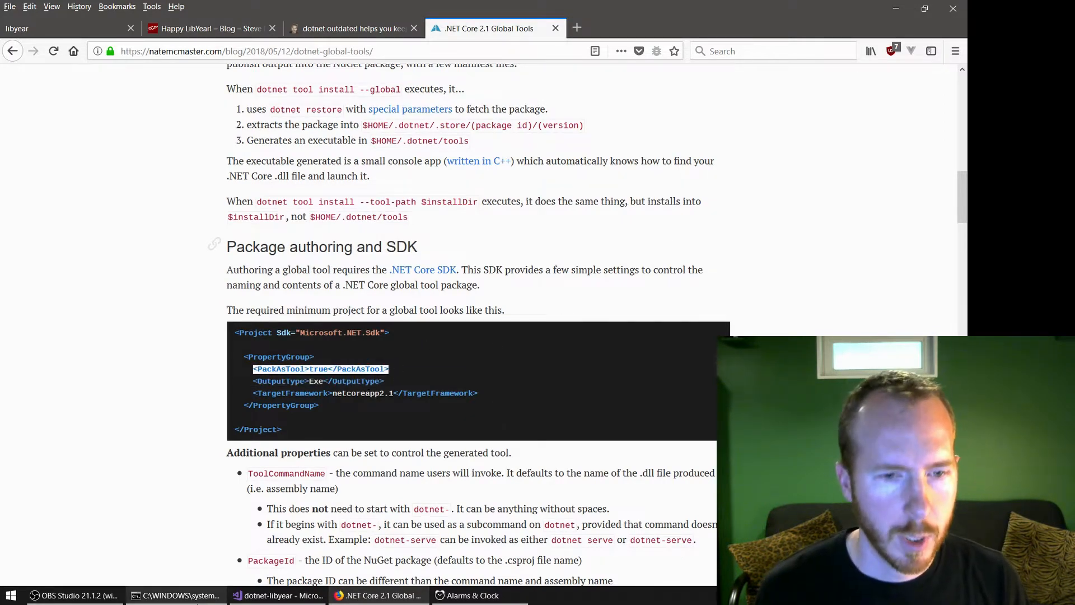
Add <PackAsTool>true</PackAsTool> to the LibYear.App .csproj PropertyGroup
left_click(281, 595)
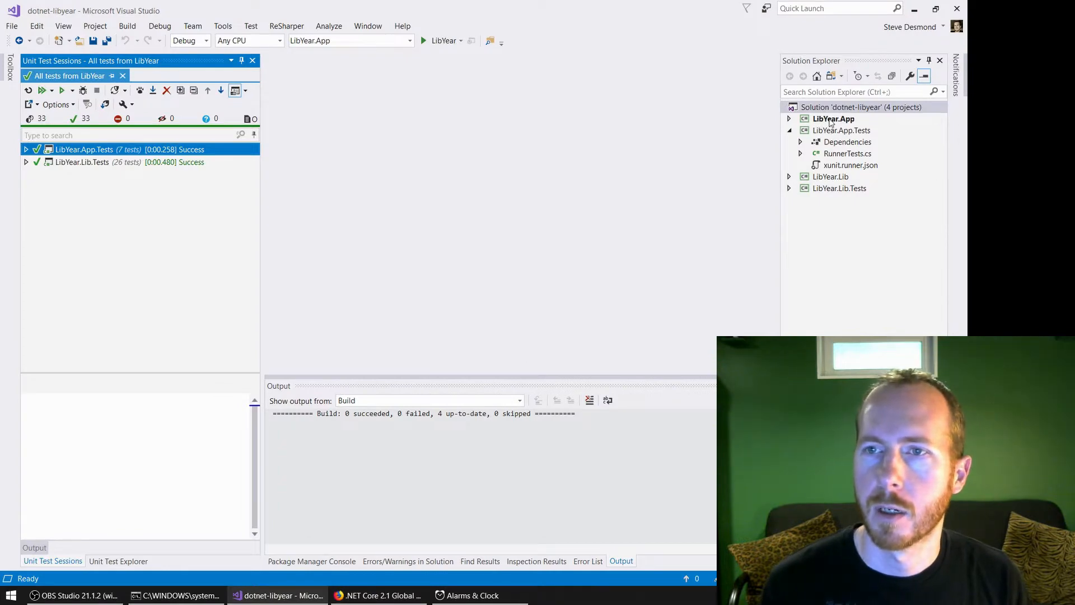
double_click(834, 119)
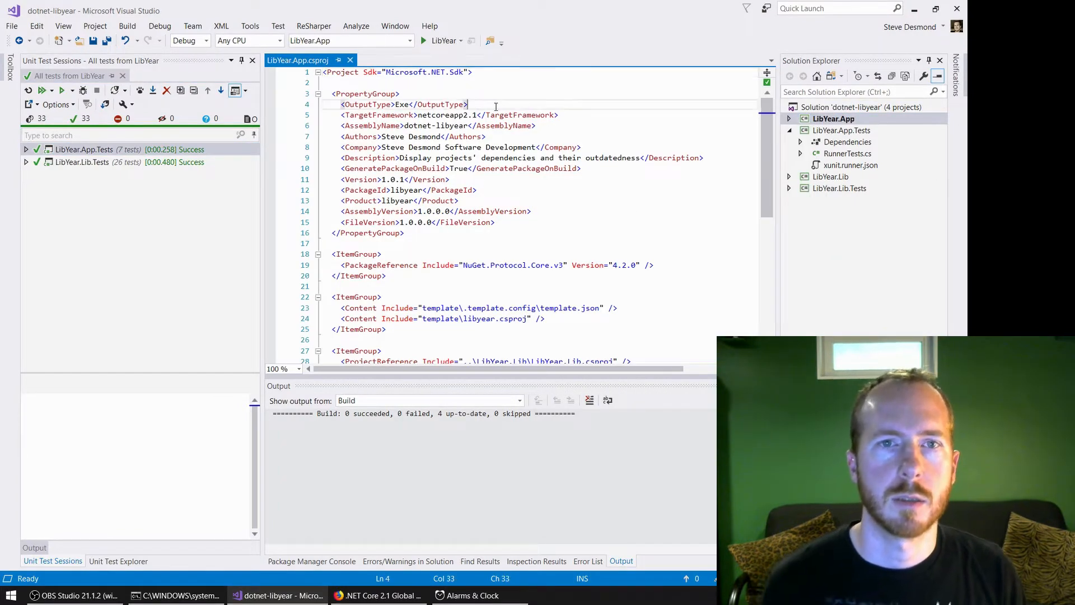
type("<PackAsTool>true</PackAsTool>")
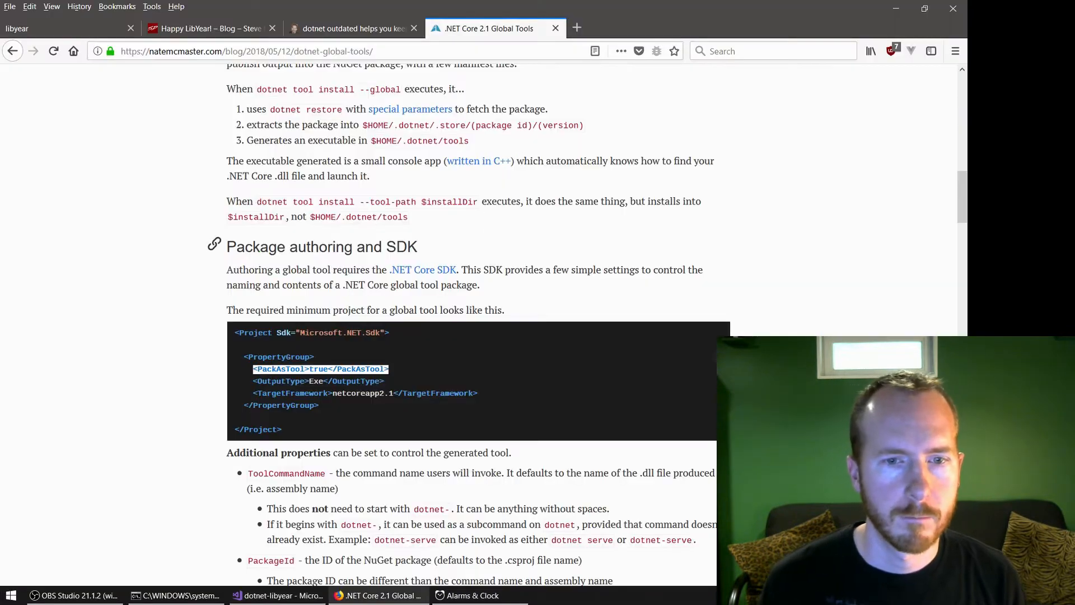
Select the ToolCommandName line and the dotnet- prefix in the article's additional properties example
scroll("down", 3)
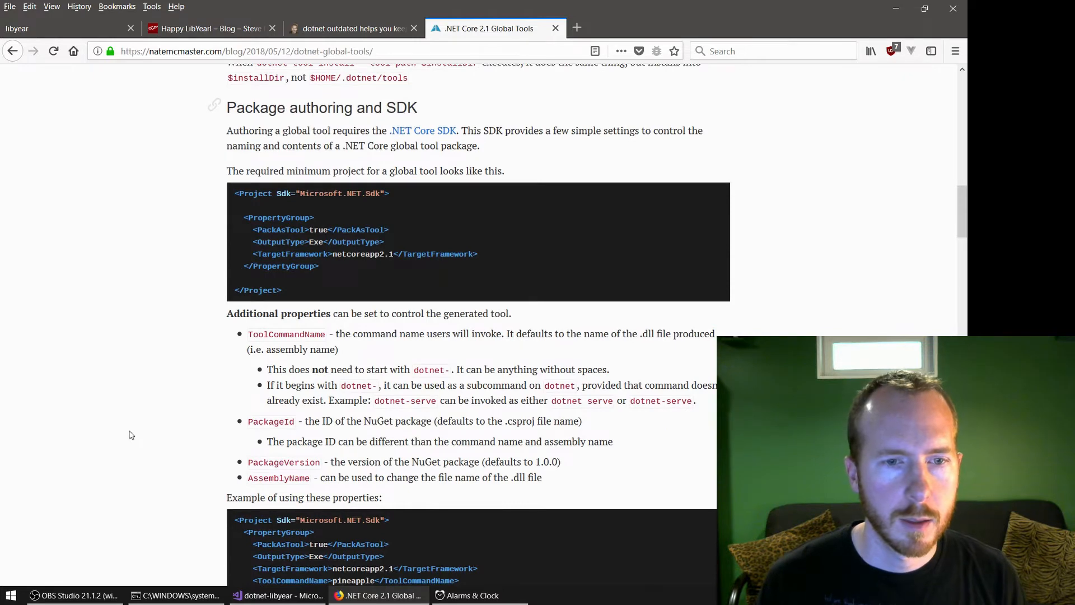
scroll("down", 3)
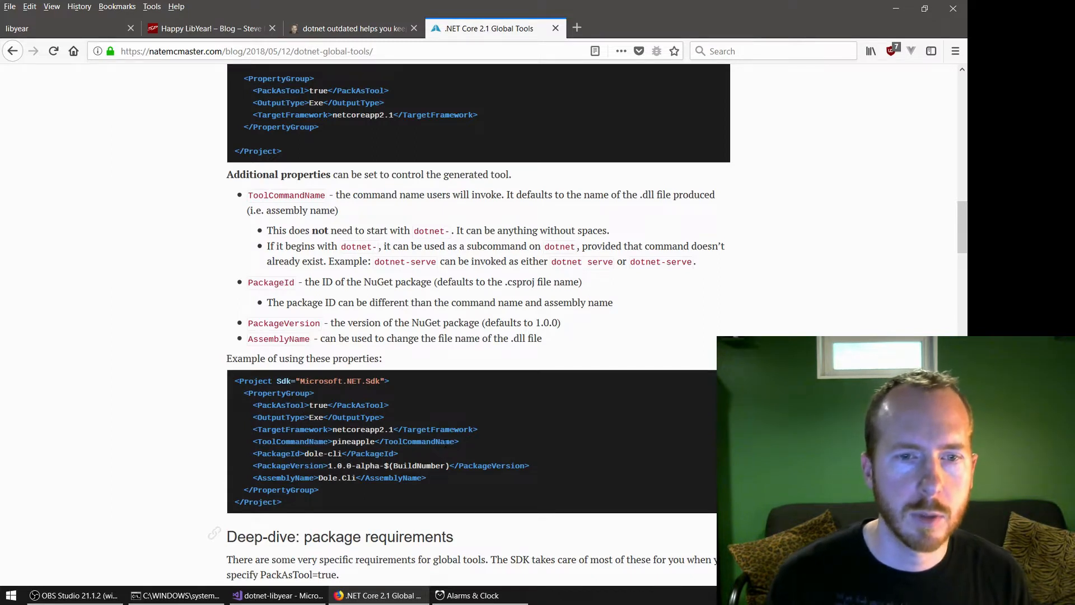
triple_click(349, 441)
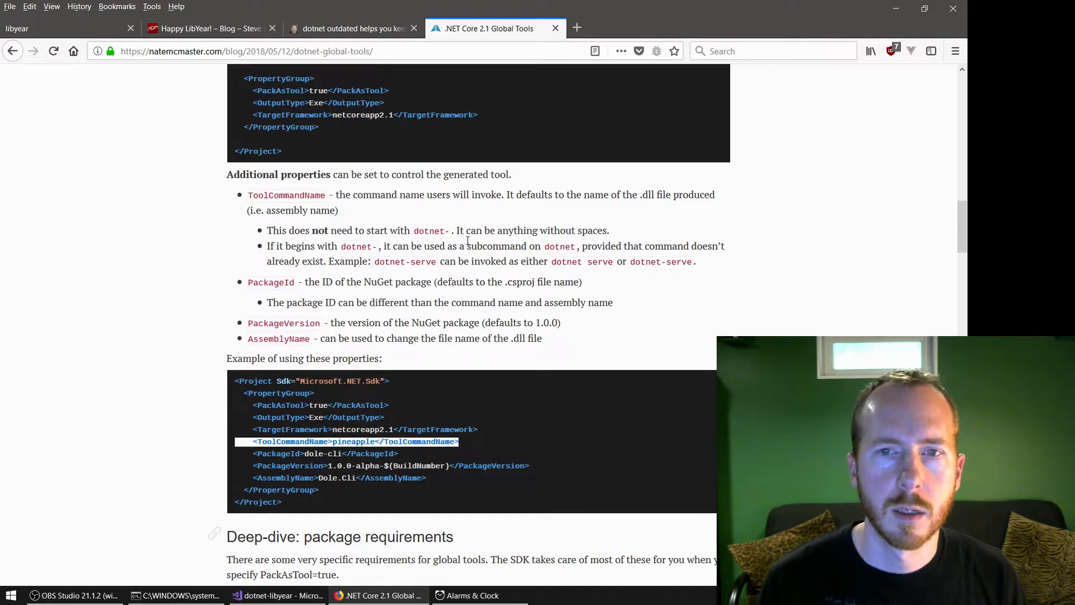
double_click(358, 246)
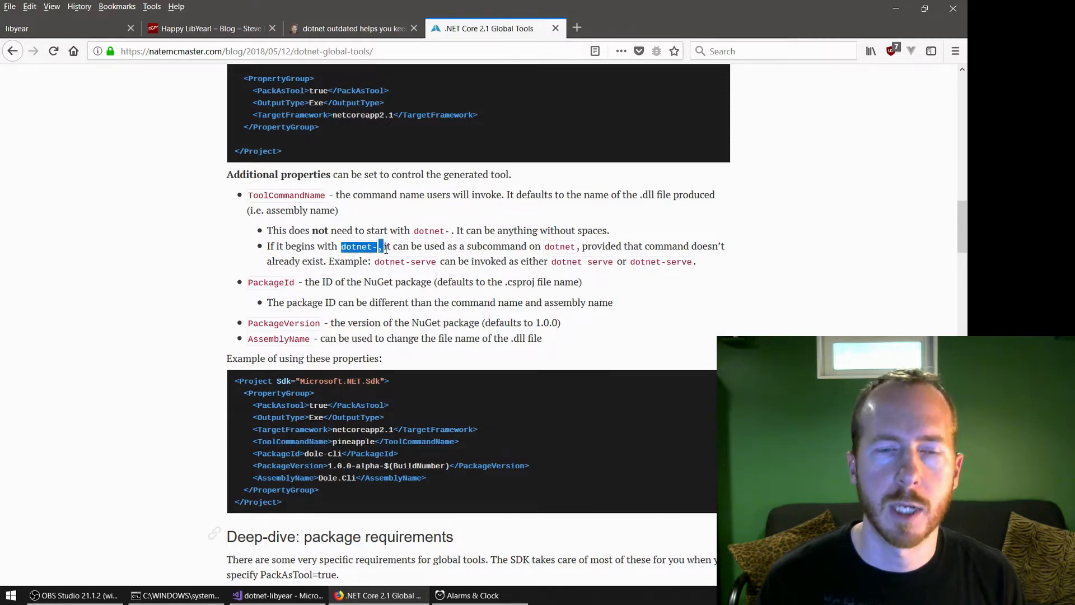
Insert <ToolCommandName>pineapple</ToolCommandName> after the PackAsTool line in LibYear.App's .csproj
key("alt+tab")
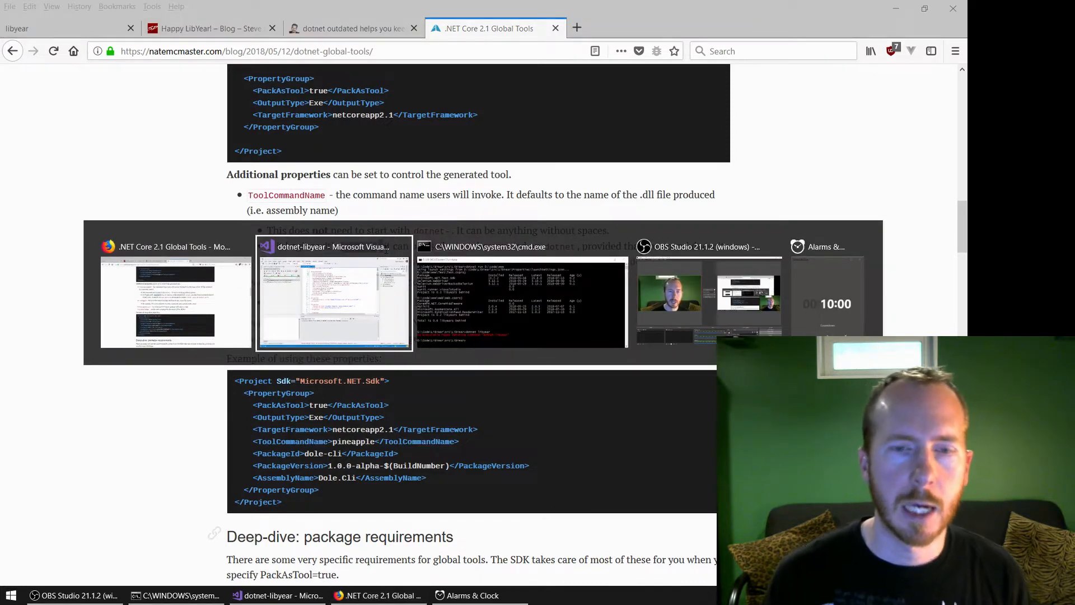
left_click(333, 302)
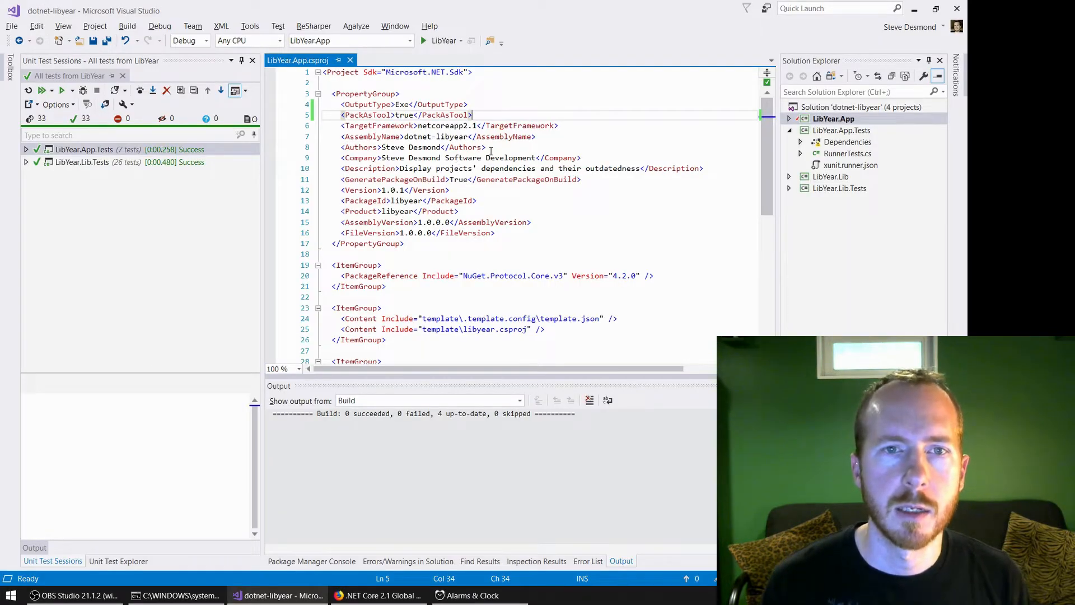
type("<ToolCommandName>pineapple</ToolCommandName>")
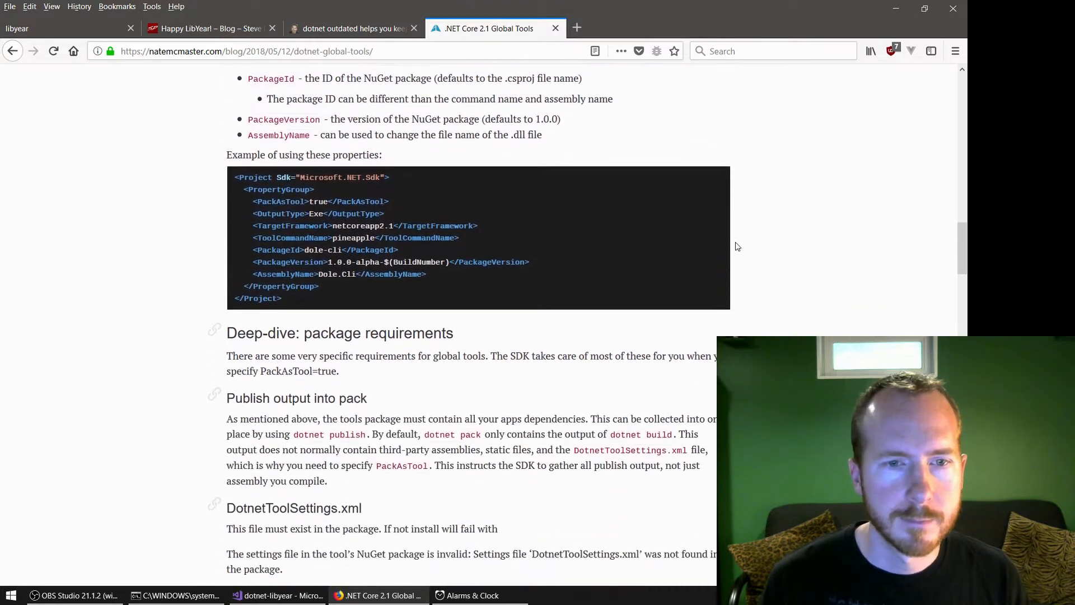
Scroll the article down to the DotnetToolSettings.xml heading and its schema code block
scroll("down", 3)
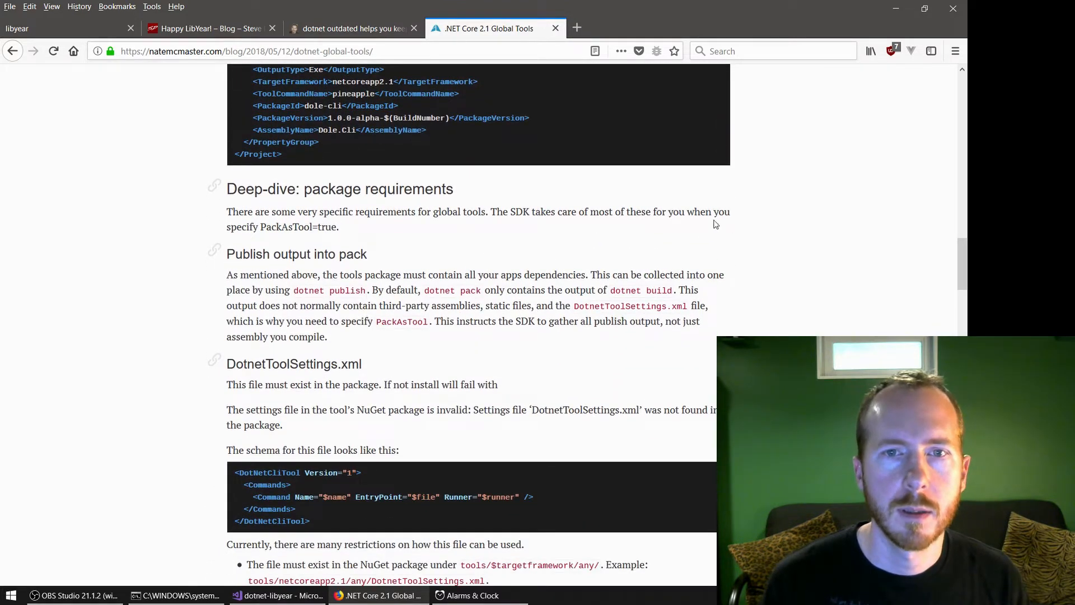
mouse_move(743, 233)
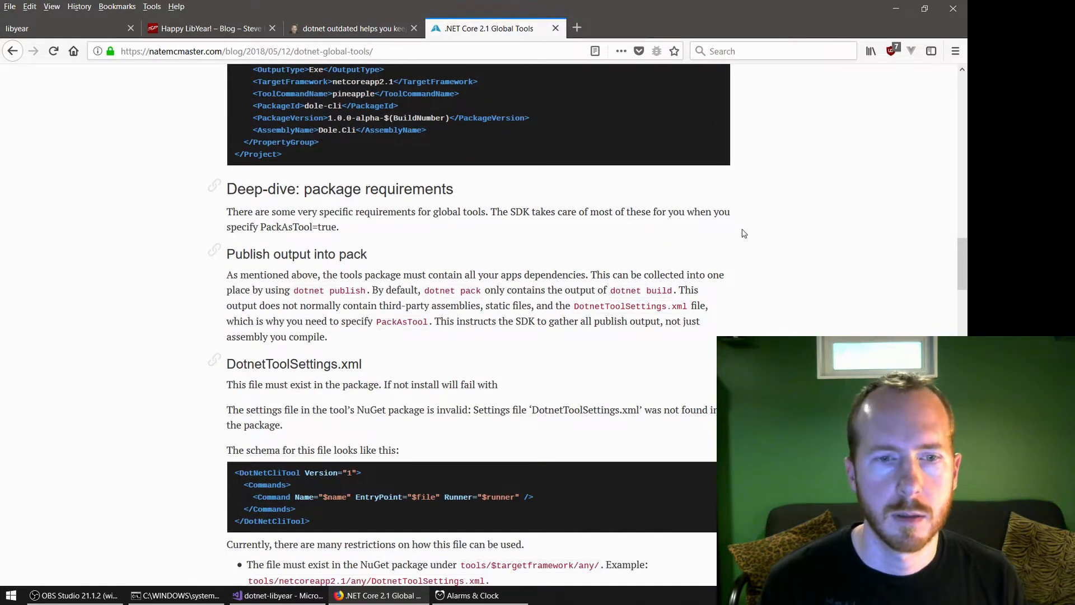
scroll("down", 3)
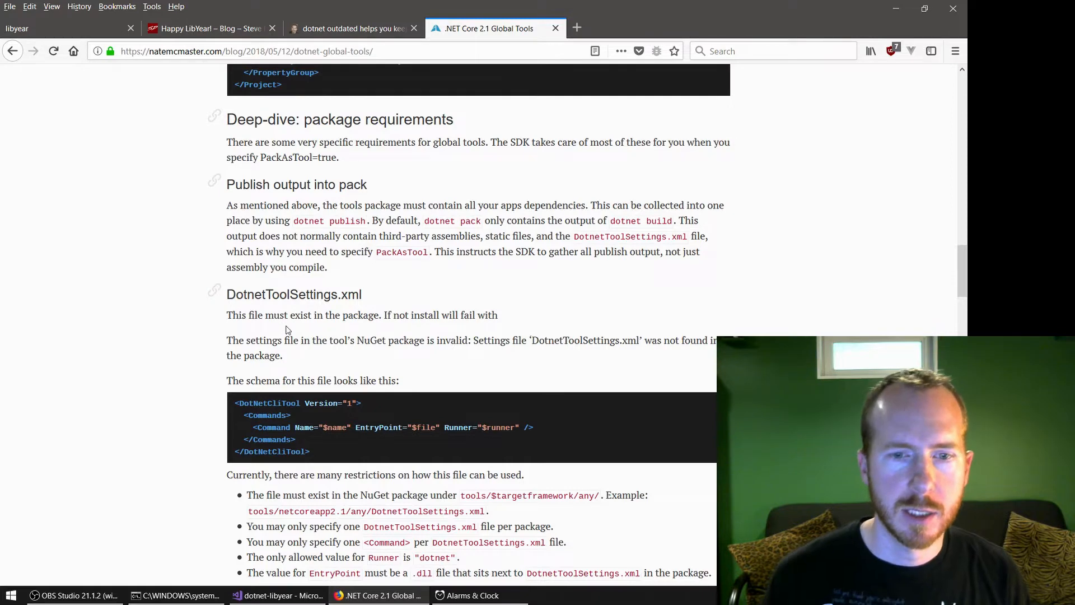
scroll("down", 3)
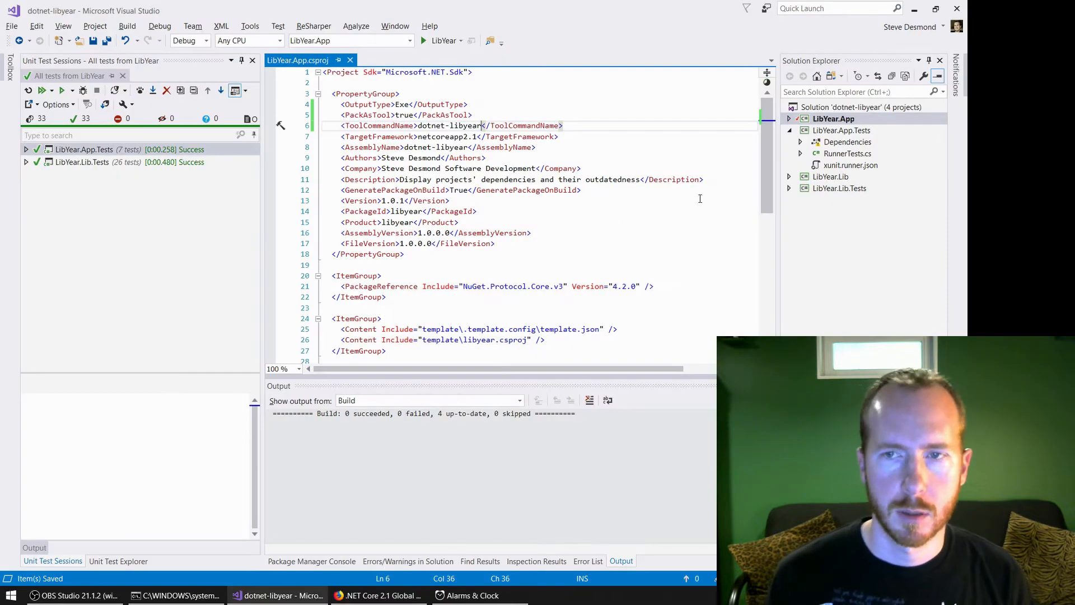
Add a new XML File item named DotnetToolSettings.xml to the LibYear.App project
right_click(833, 117)
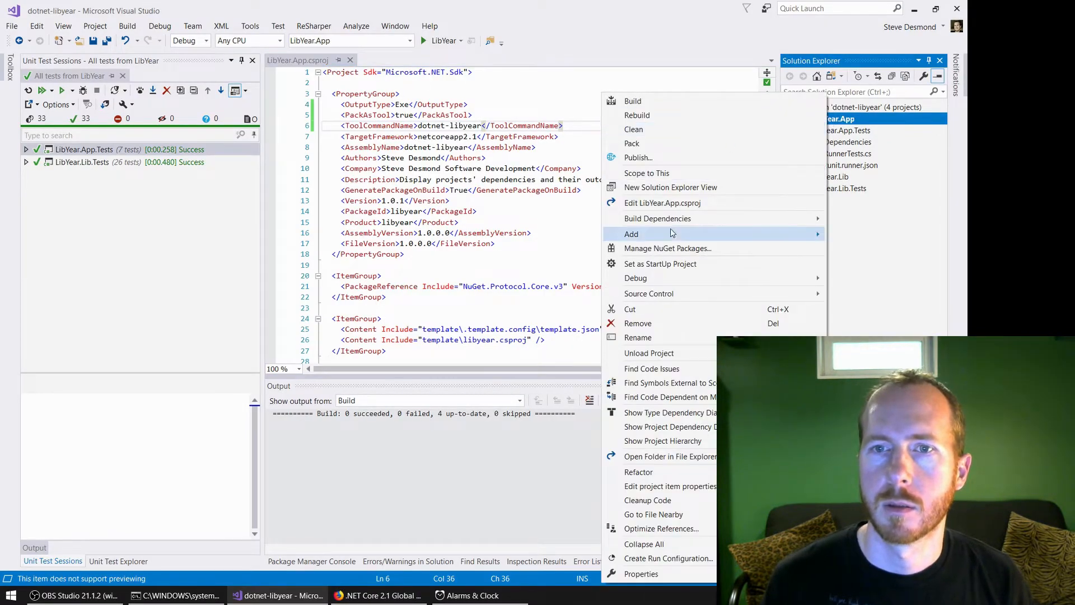
left_click(493, 248)
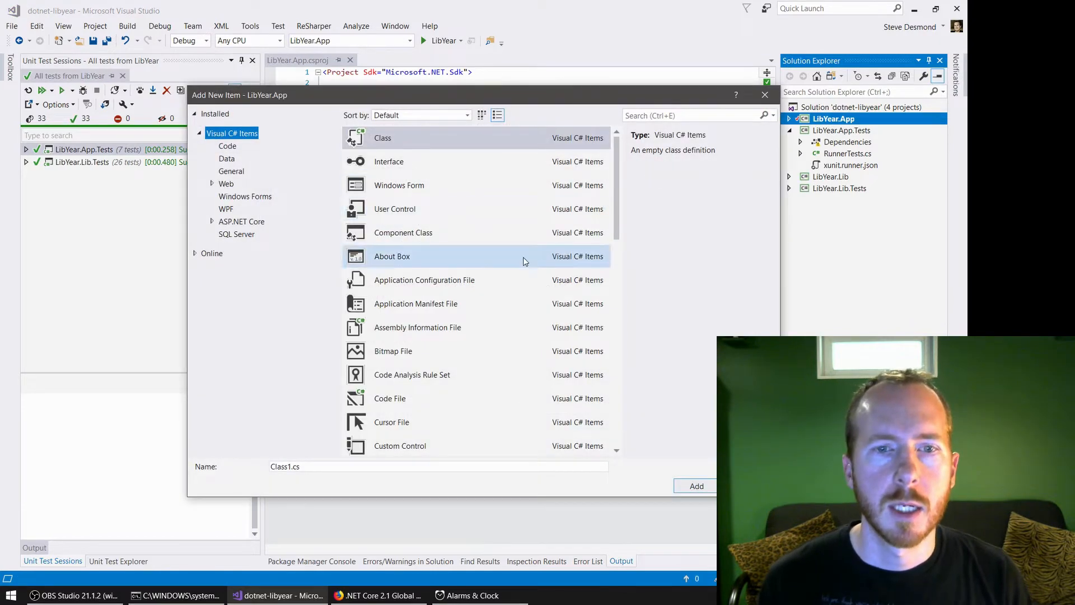
type("xml")
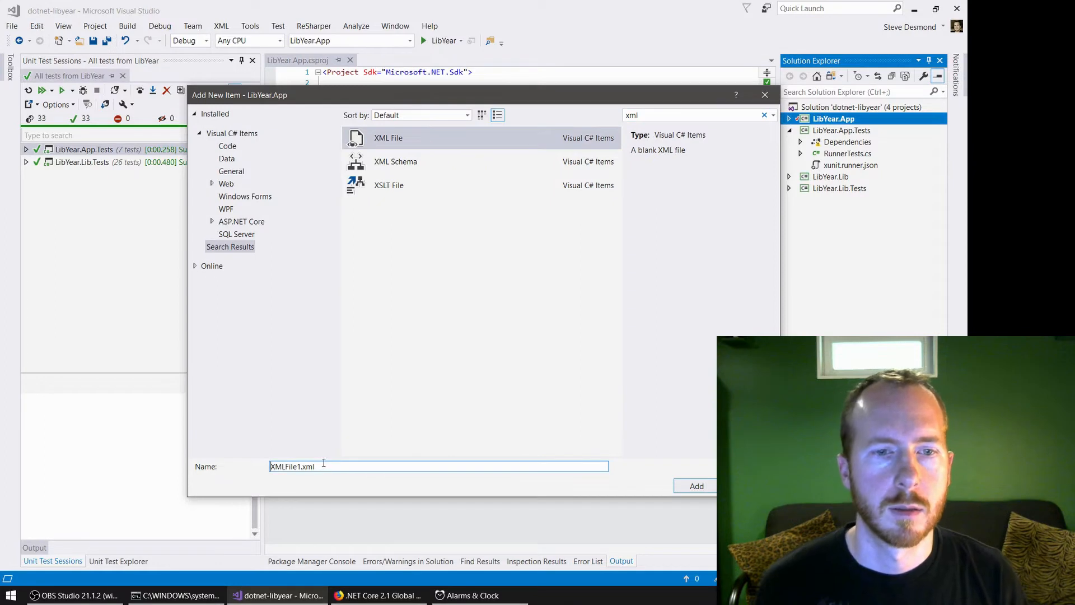
type("<DotNetCliTool Version=\"1\">")
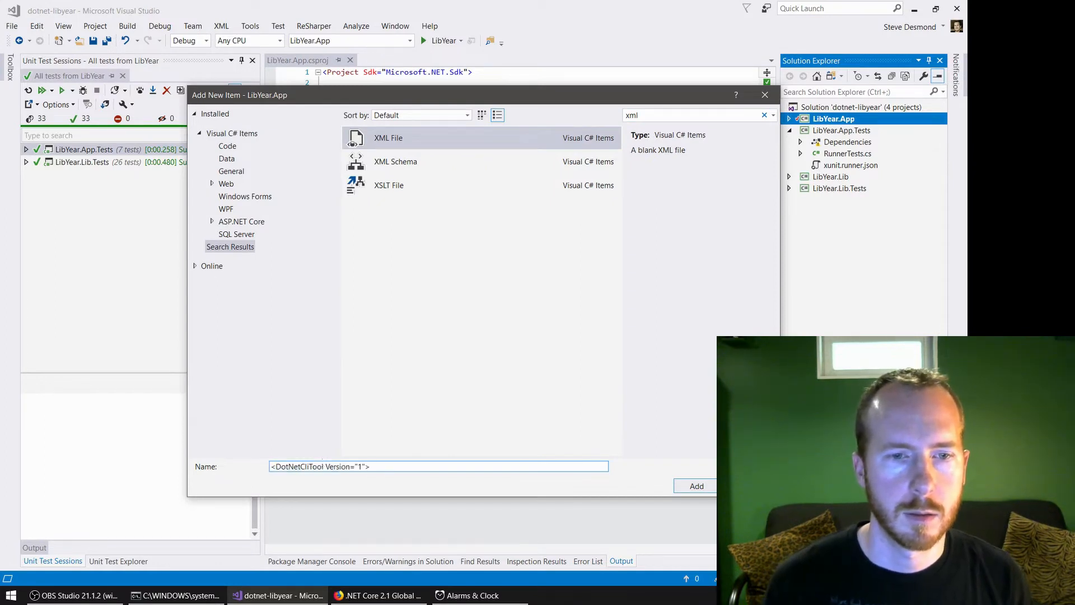
type("DotNetToolSettings.xm")
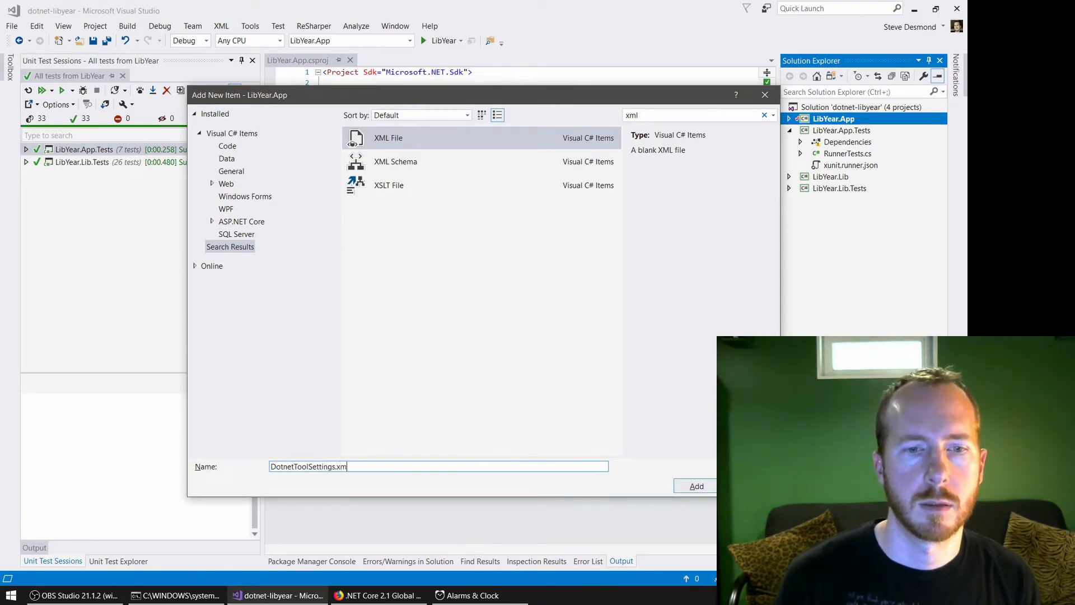
left_click(695, 485)
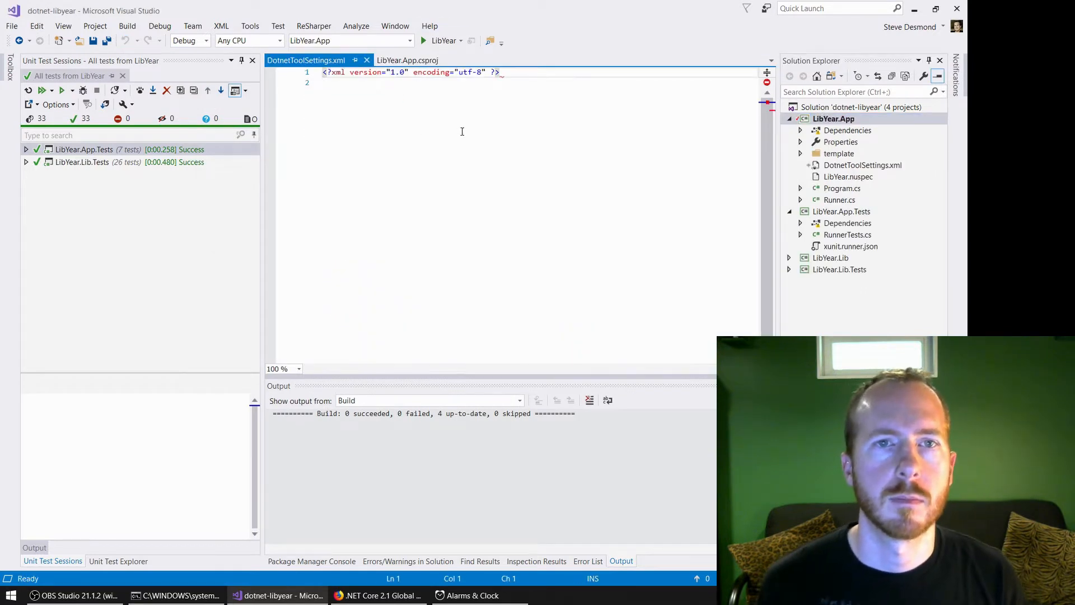
Paste the <DotNetCliTool Version="1"> commands schema into DotnetToolSettings.xml
type("<DotNetCliTool Version=\"1\">")
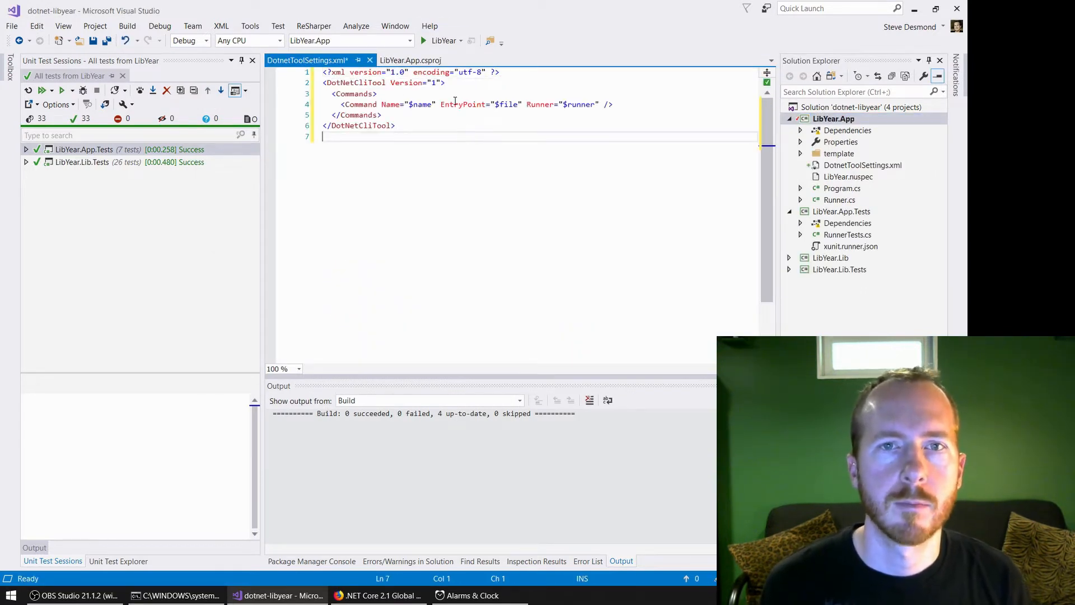
key("alt+tab")
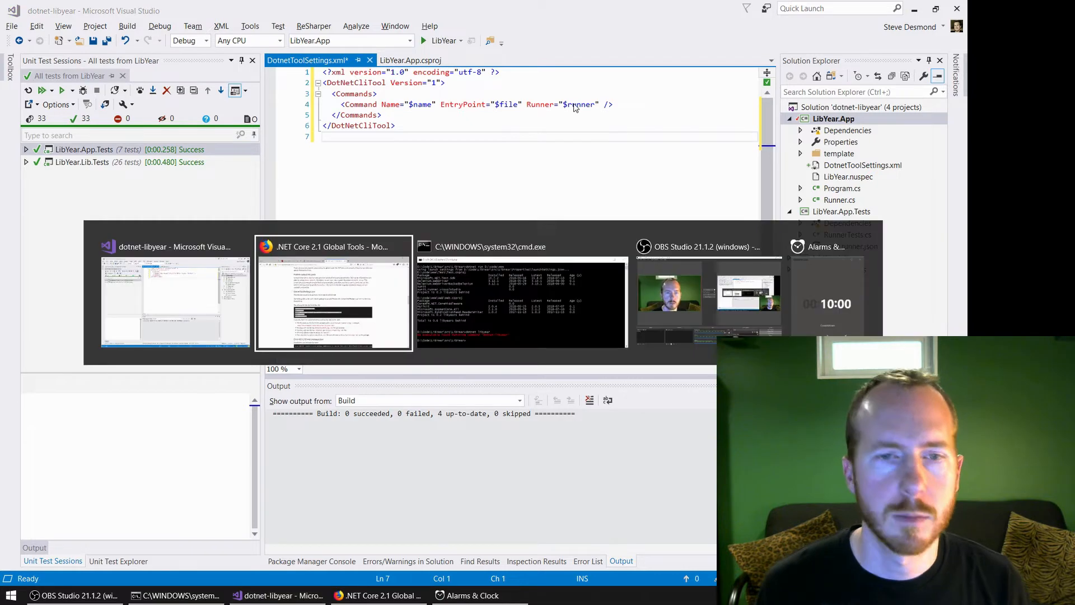
Review the article's DotnetToolSettings.xml restrictions and select the required Runner value 'dotnet'
left_click(334, 247)
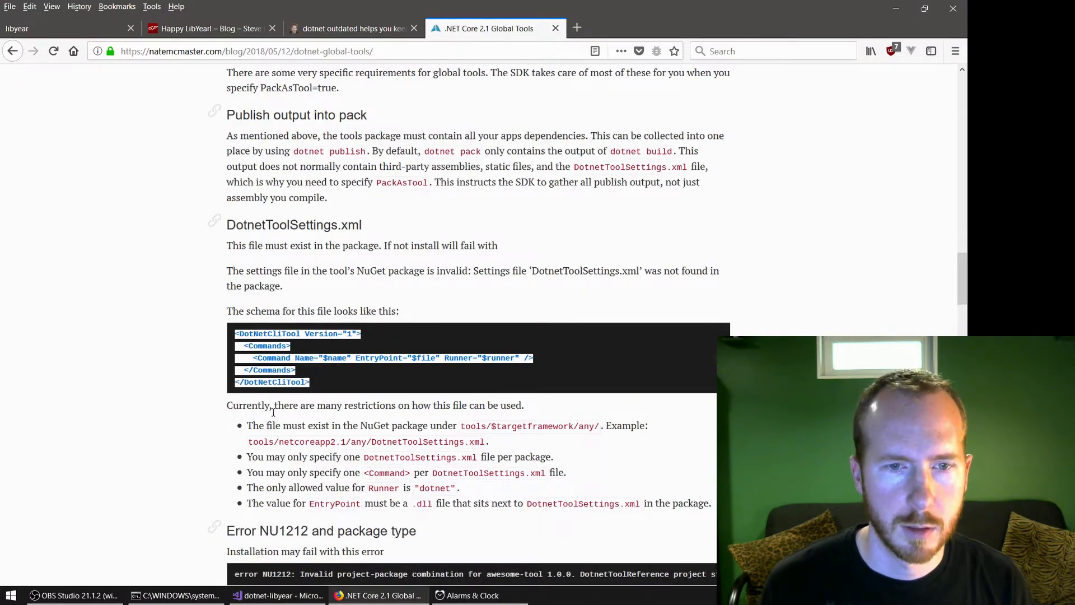
scroll("down", 3)
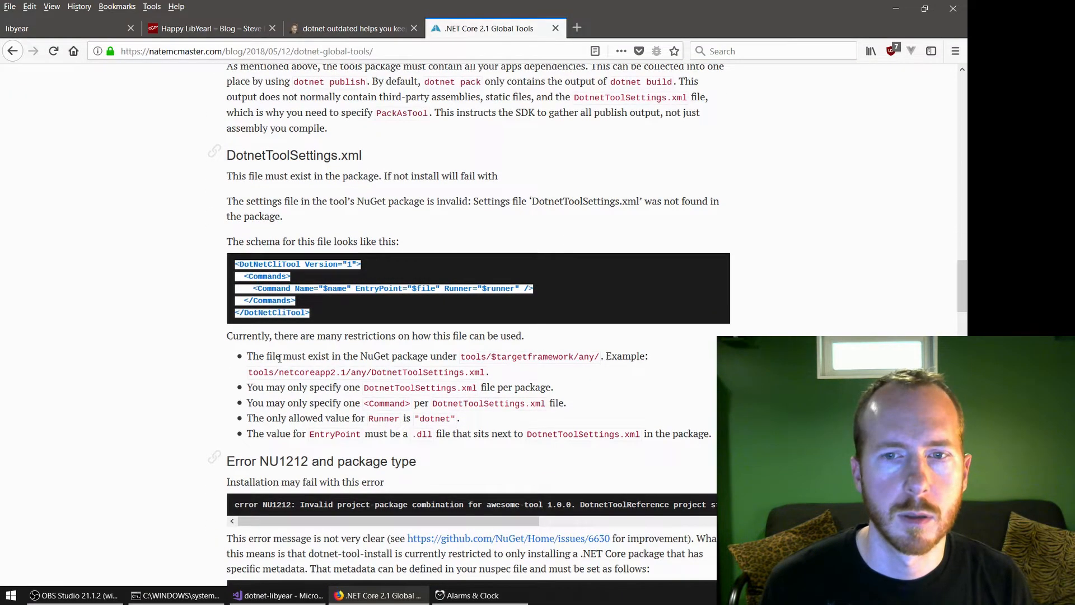
double_click(436, 418)
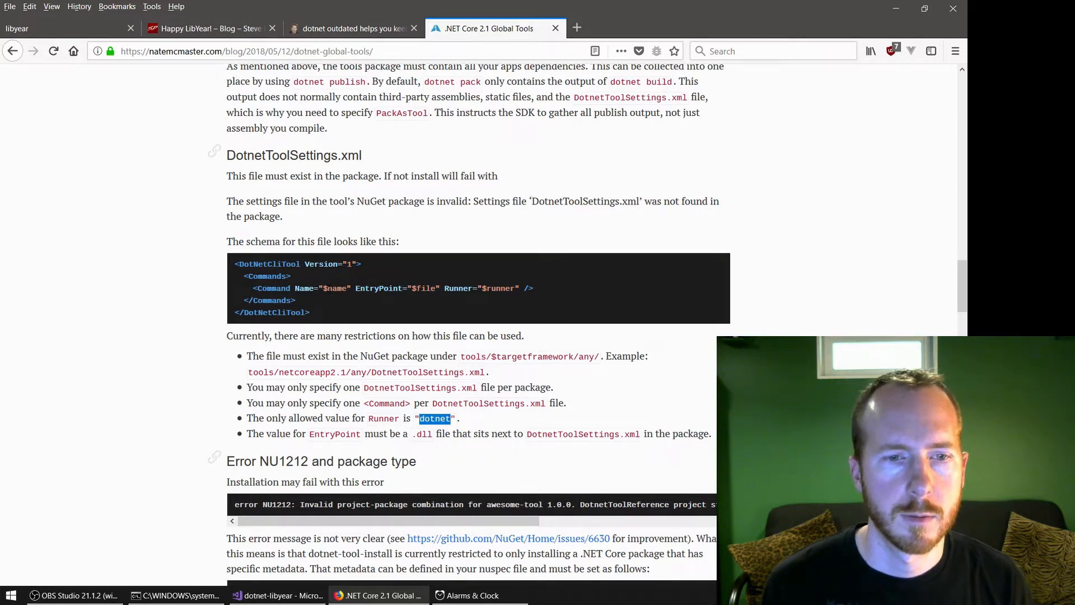
scroll("down", 3)
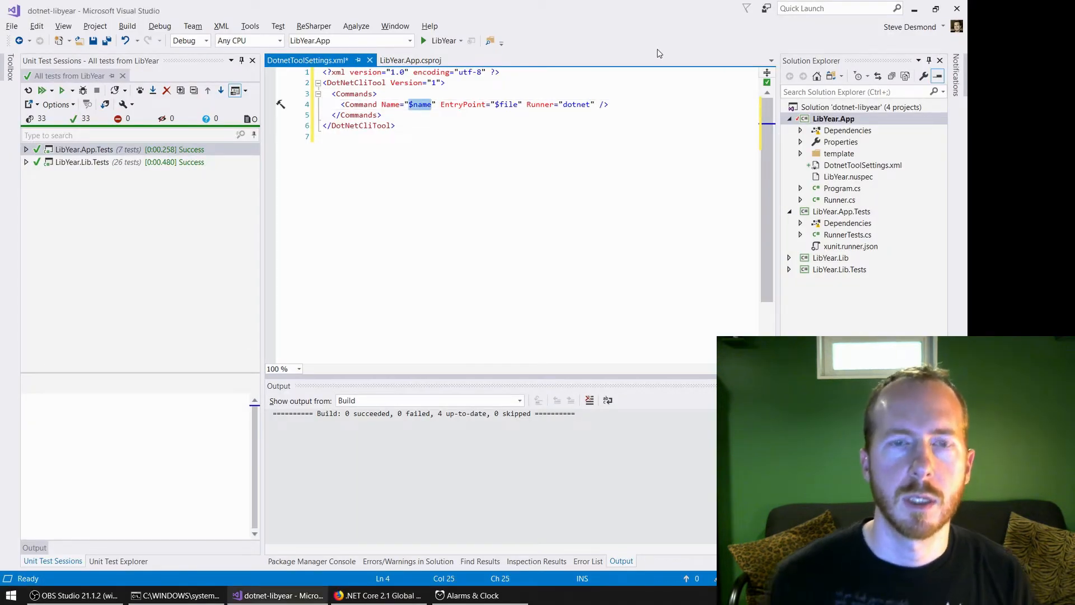
Set the Command name to dotnet-libyear, cross-checking the global tools article
type("dotnet-libyear")
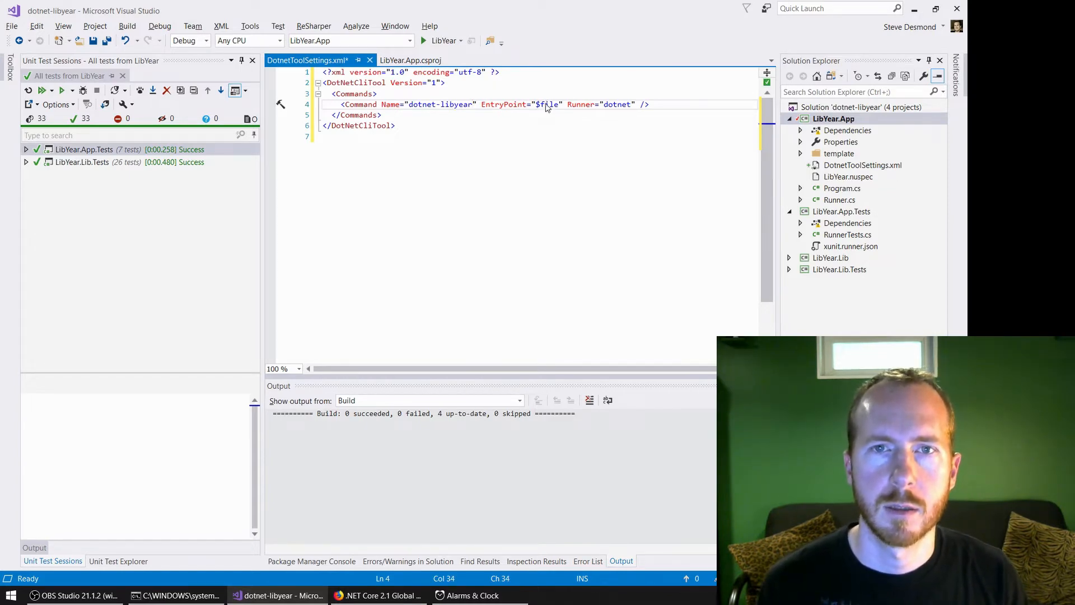
left_click(378, 595)
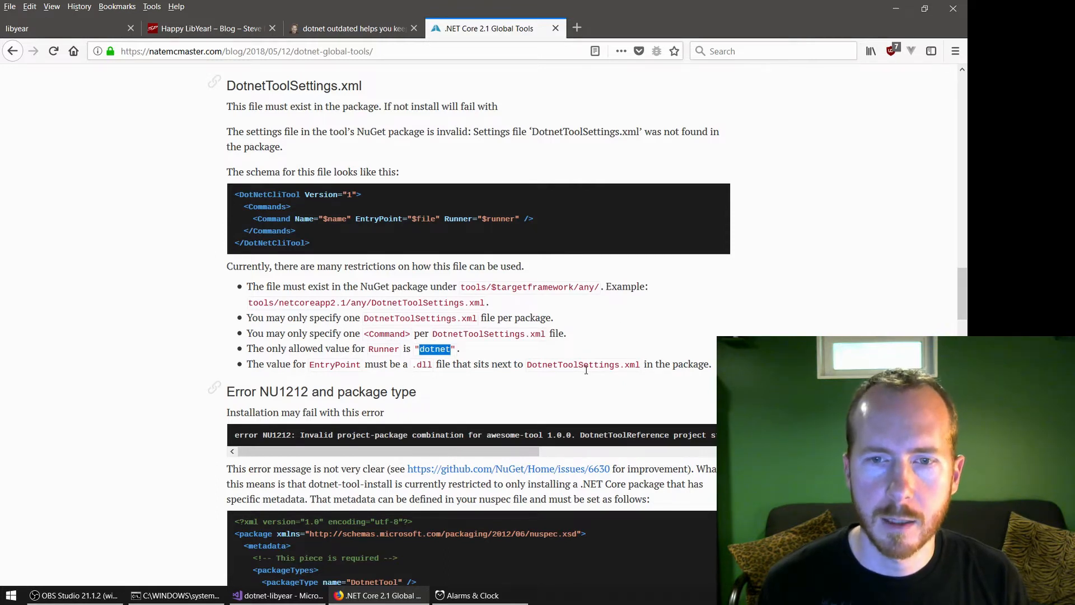
mouse_move(869, 190)
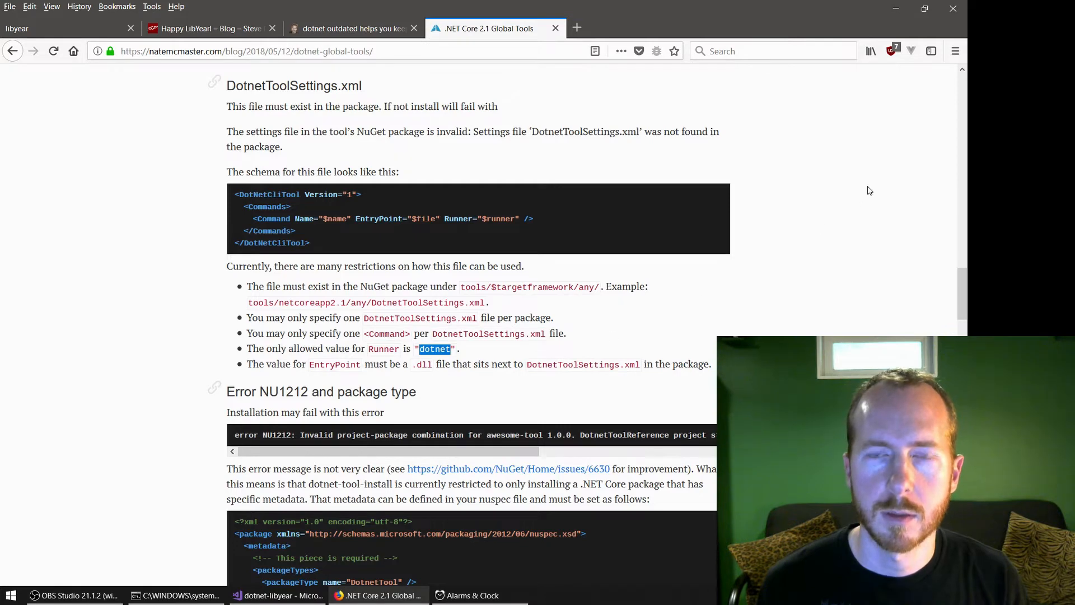
left_click(282, 595)
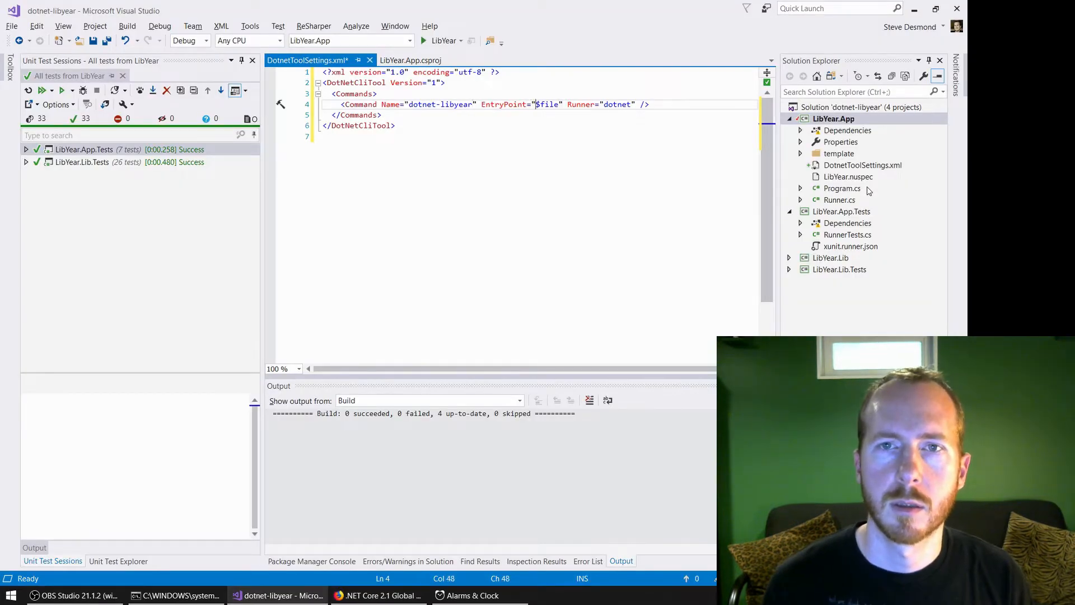
Set the EntryPoint to dotnet-libyear.dll in place of the $file placeholder
double_click(548, 104)
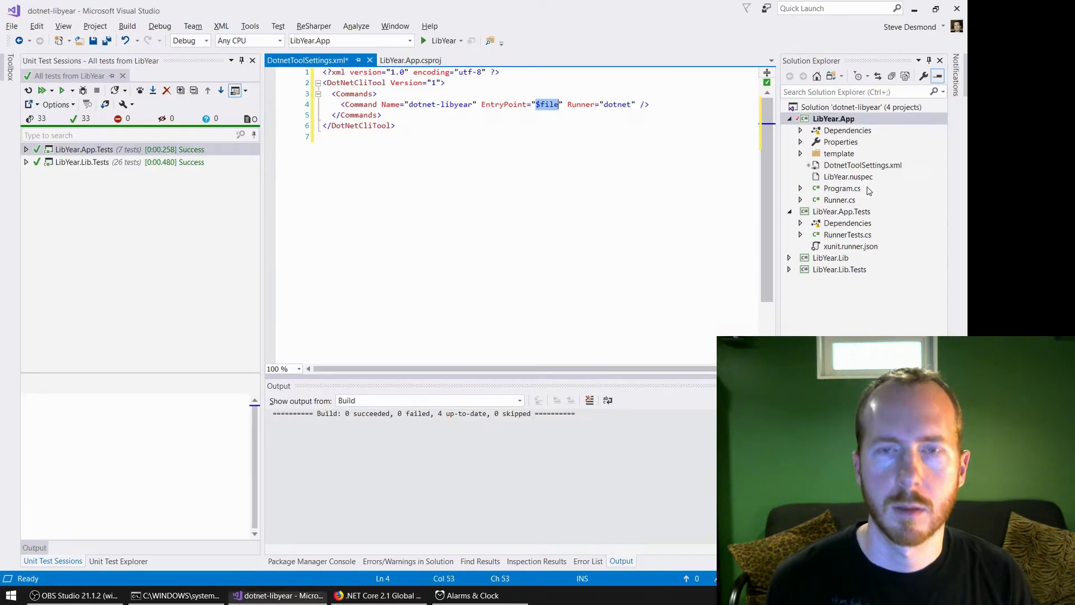
type("libyear.dll")
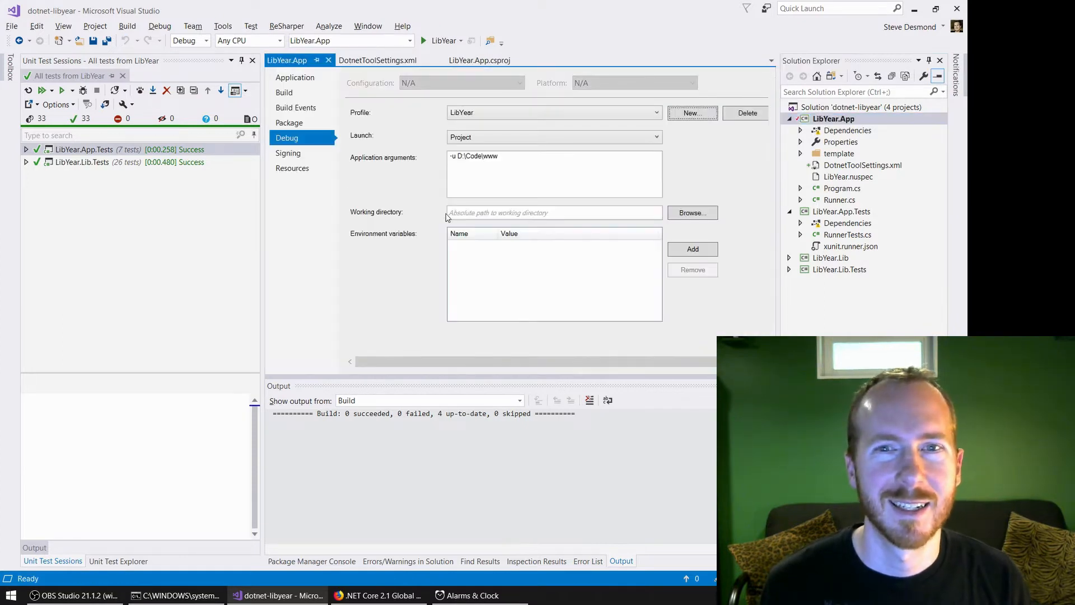
left_click(295, 78)
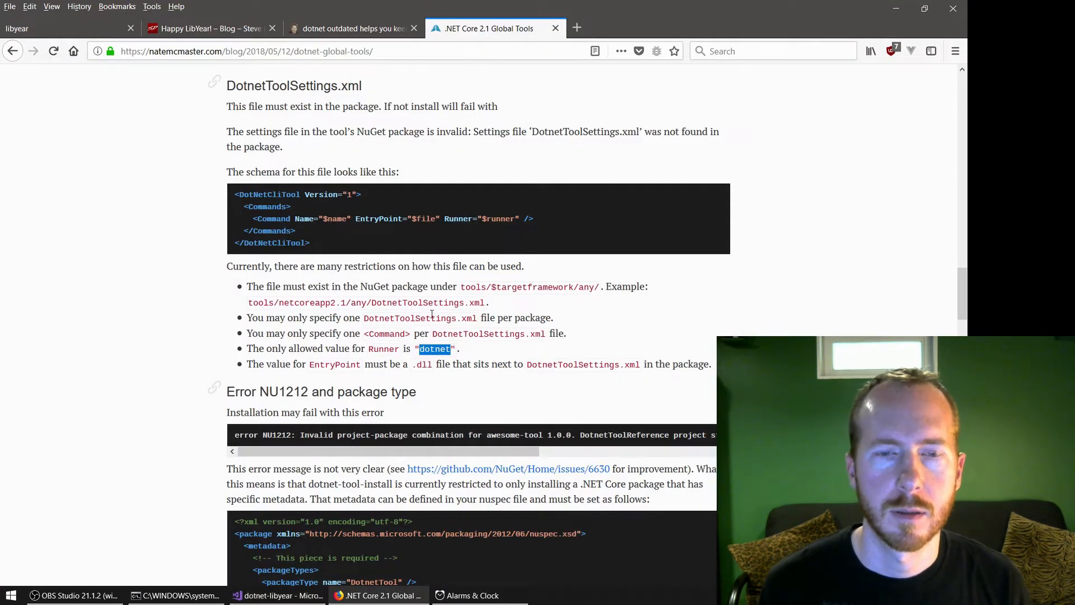
left_click(282, 594)
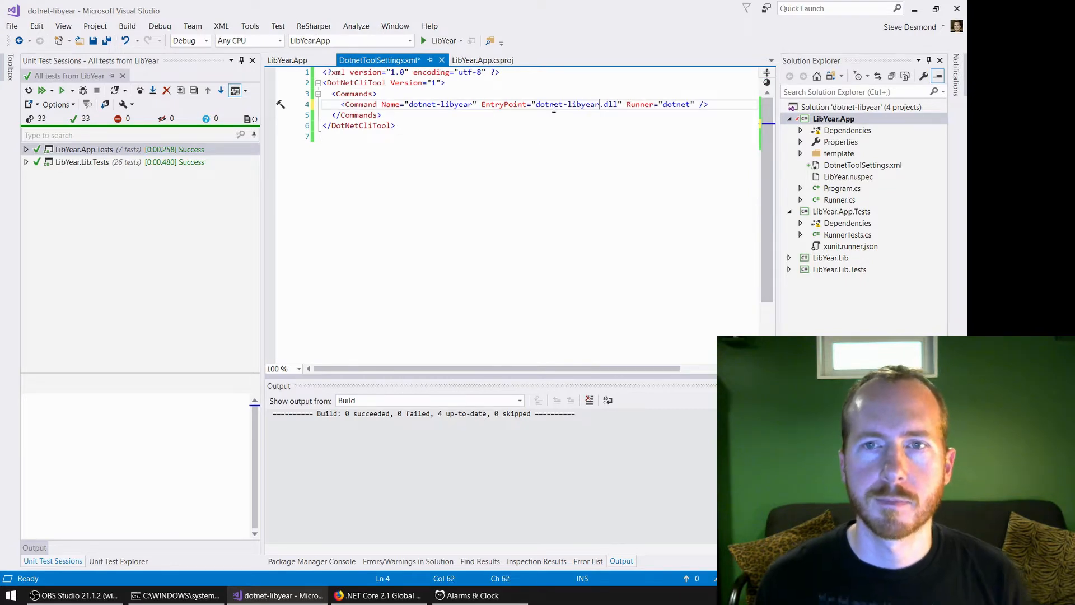
Save DotnetToolSettings.xml, give LibYear.nuspec the DotnetTool package type, and delete the template folder
key("ctrl+s")
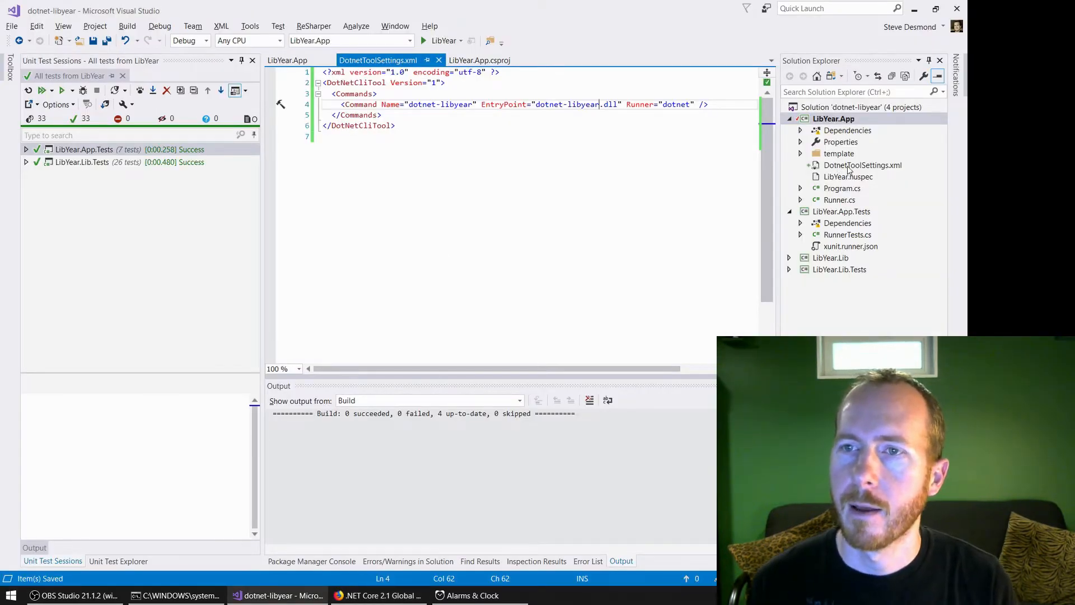
left_click(848, 176)
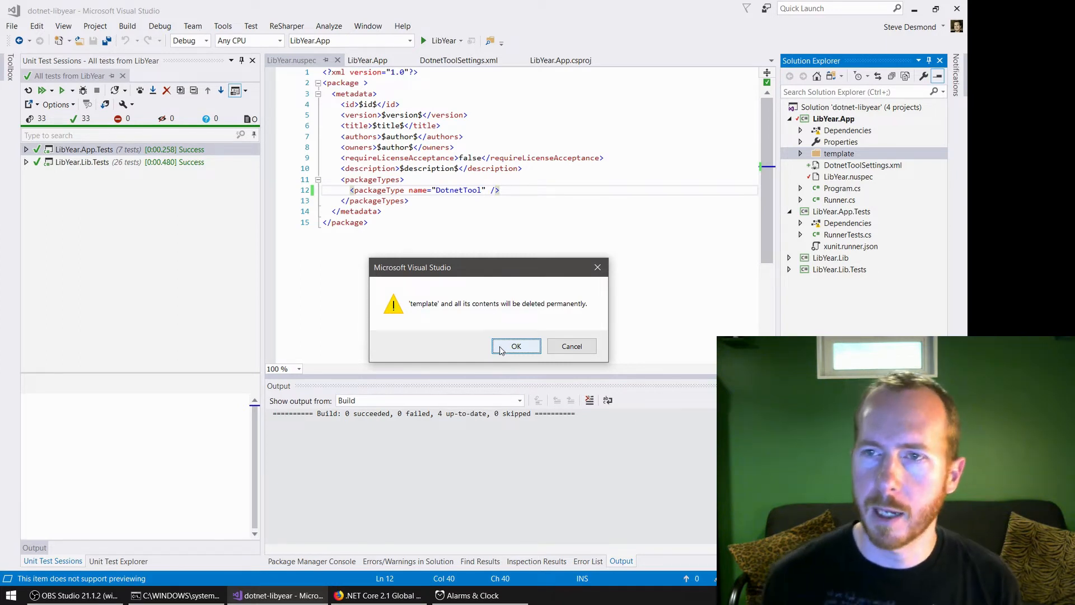
left_click(517, 346)
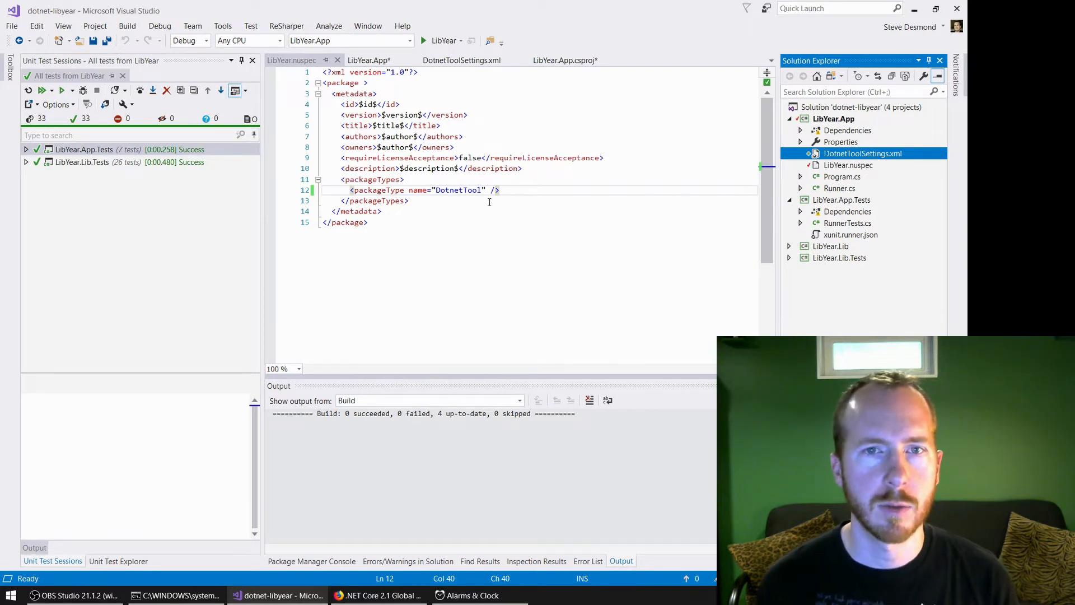
Save all changes, review the article's Dependencies and Common errors notes, and build LibYear.App into libyear.1.0.1.nupkg
key("ctrl+s")
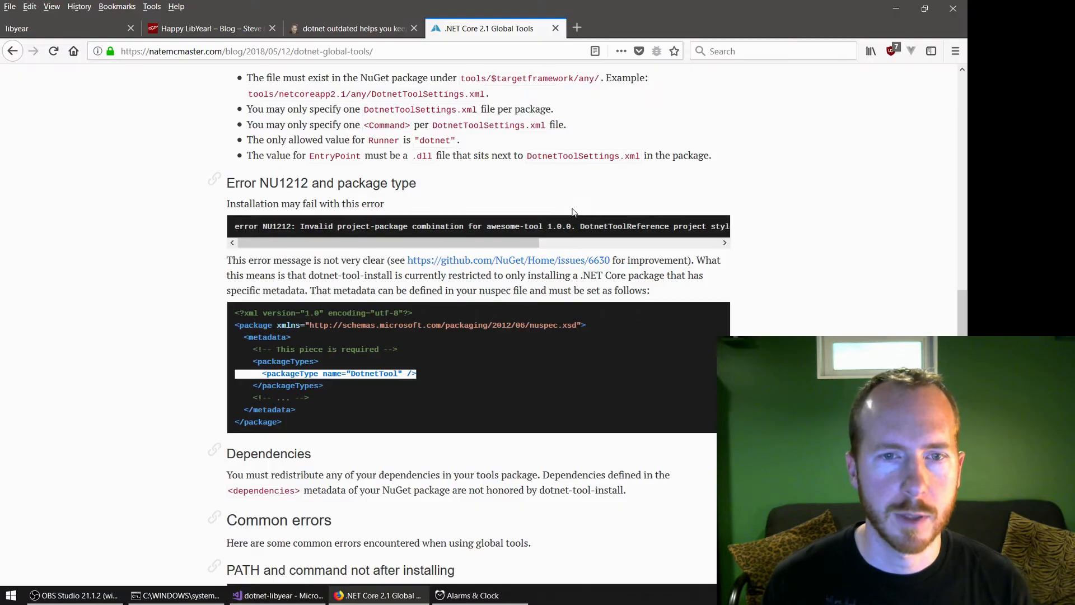
scroll("down", 3)
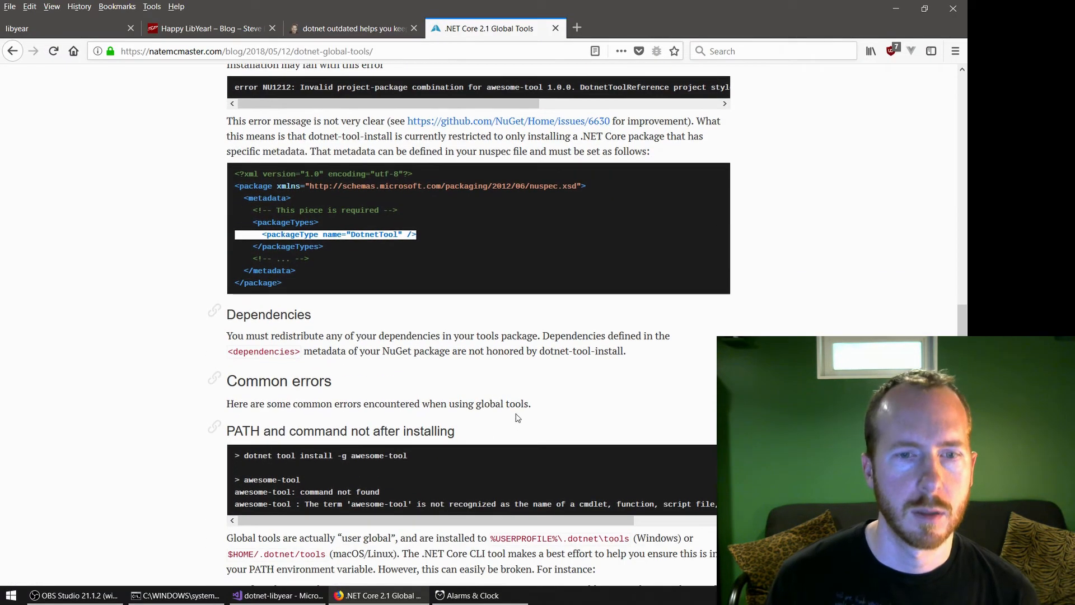
scroll("down", 3)
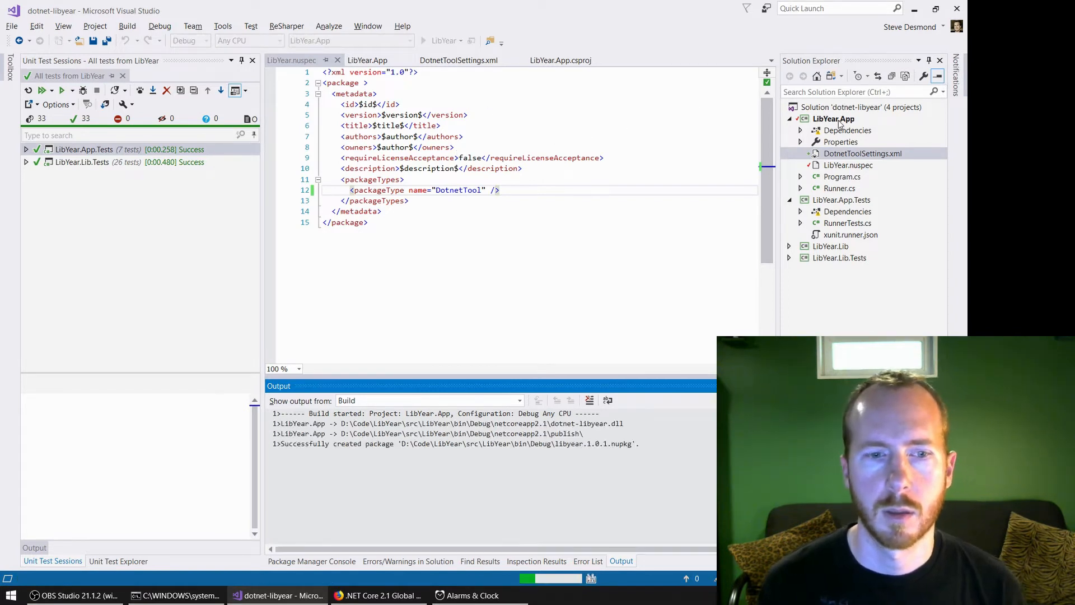
right_click(834, 119)
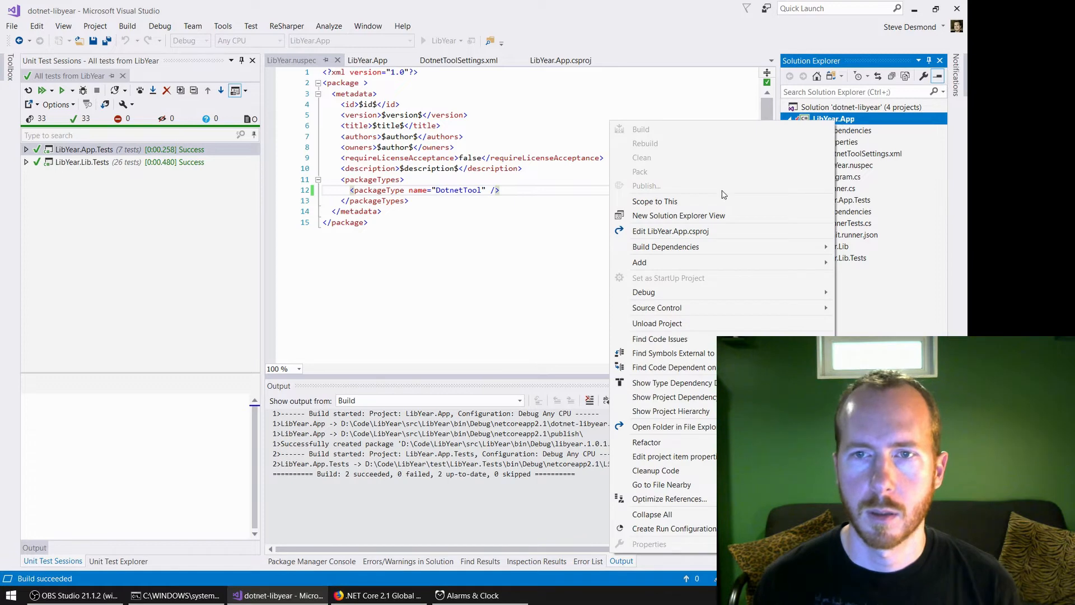
mouse_move(658, 323)
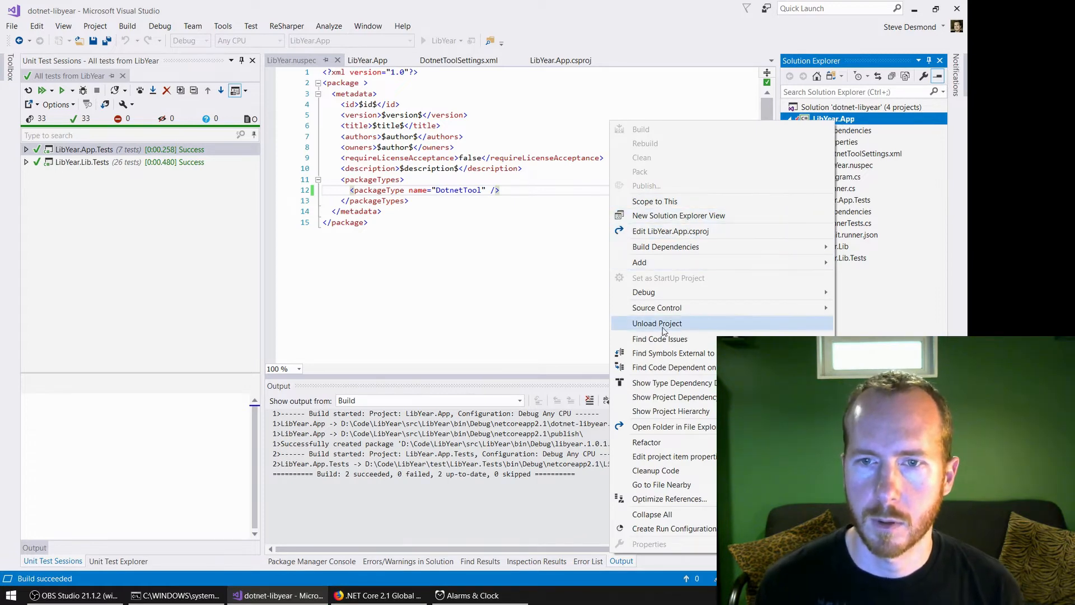
Show the bin\Debug output folder and select the freshly built libyear.1.0.1.nupkg
left_click(673, 427)
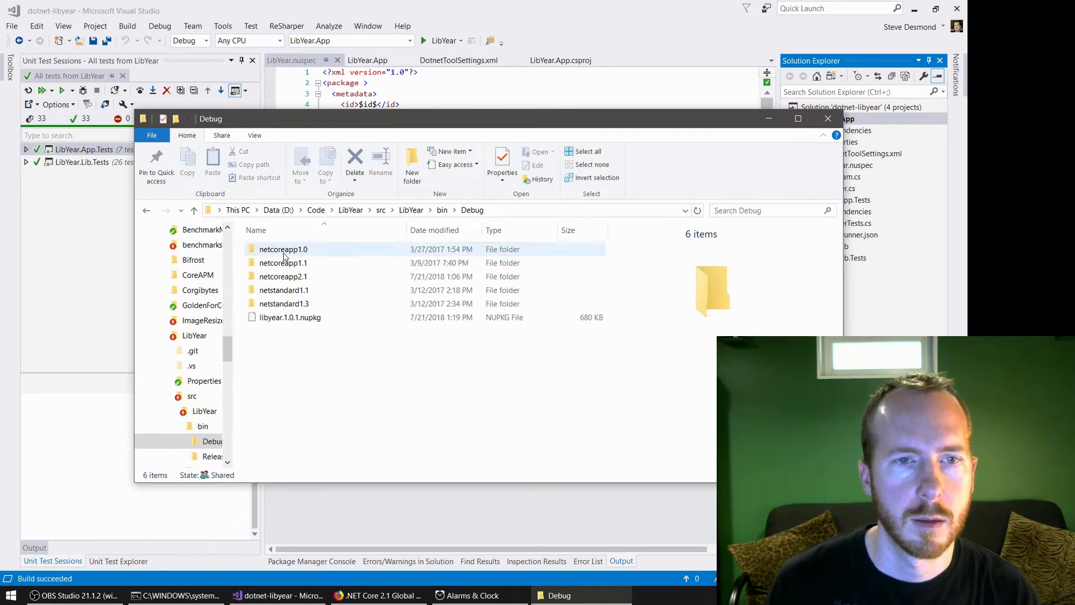
left_click(289, 317)
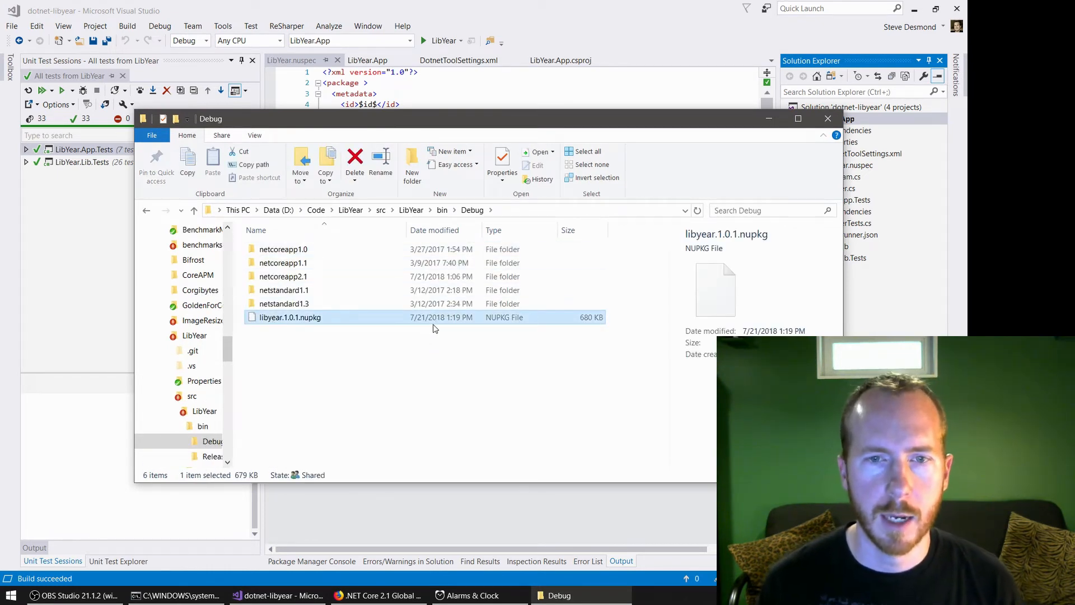
mouse_move(588, 130)
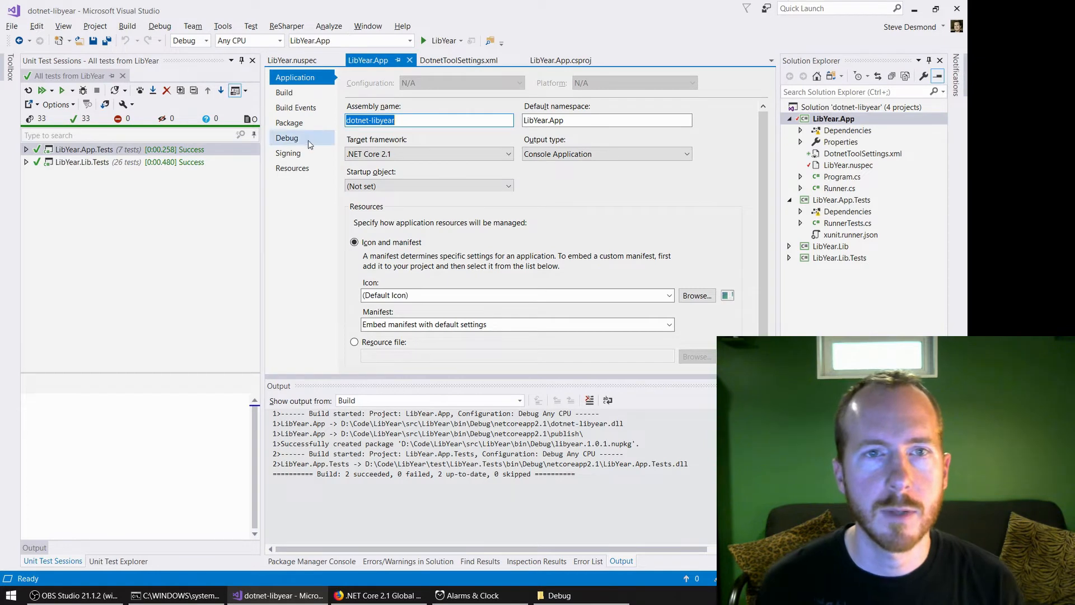
Raise the package version to 2.0.0 in the LibYear.App Package settings
left_click(283, 92)
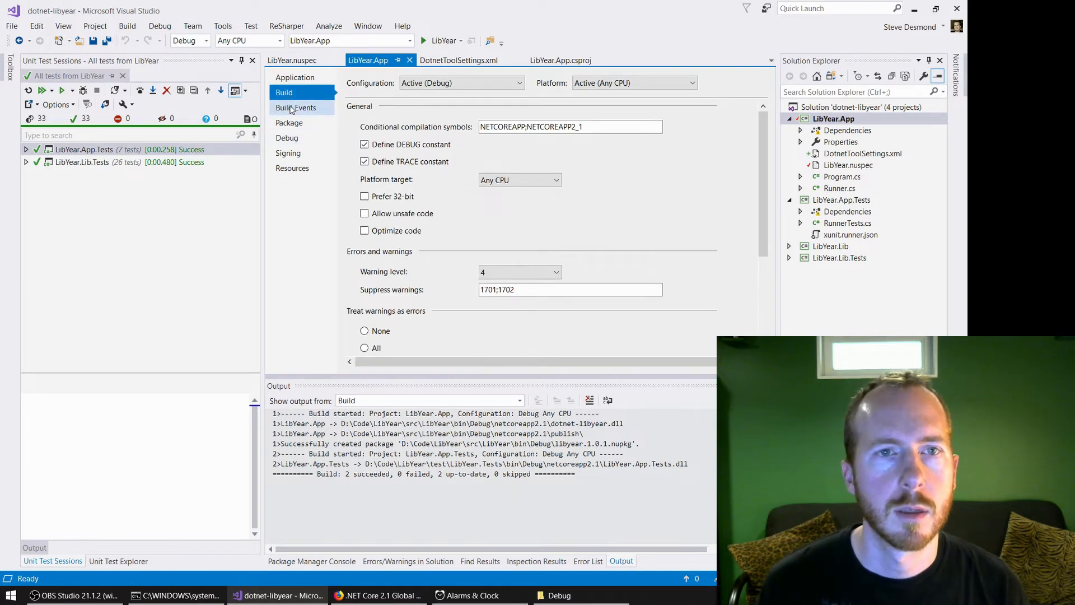
left_click(289, 122)
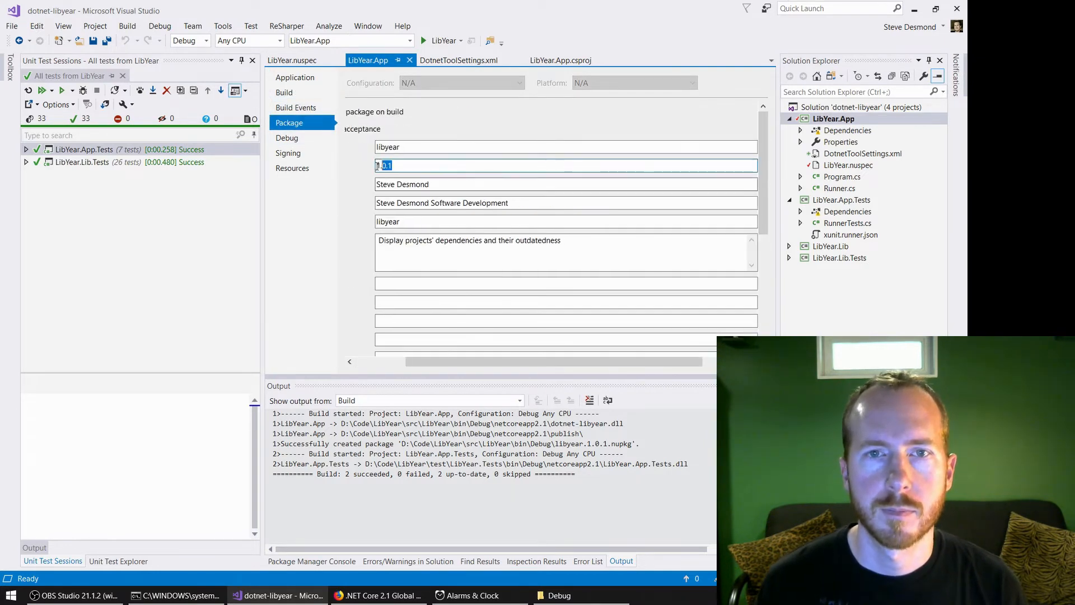
type("2.0.0")
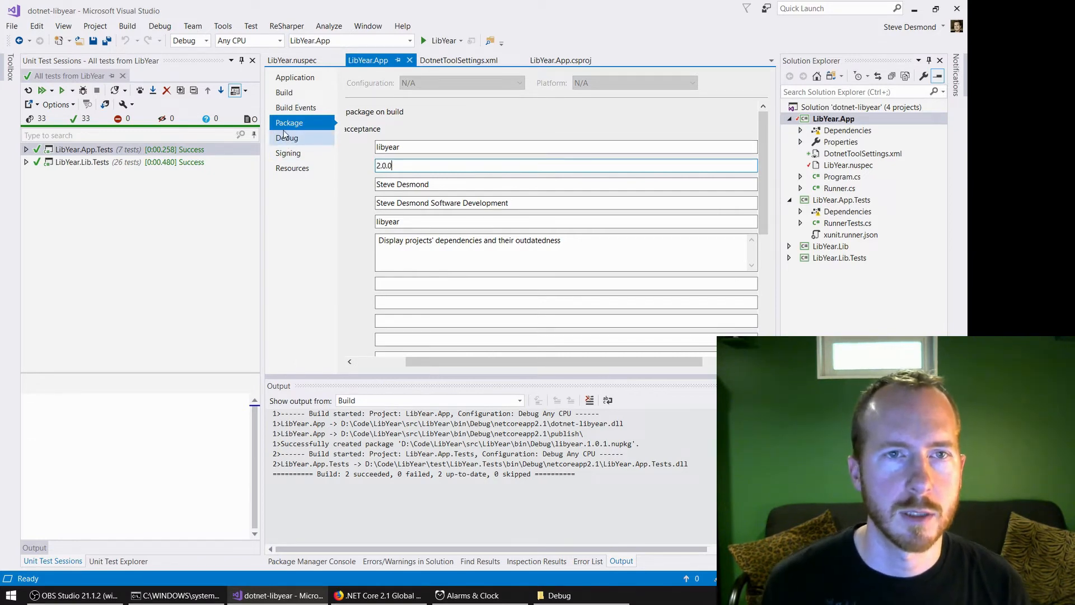
scroll("down", 3)
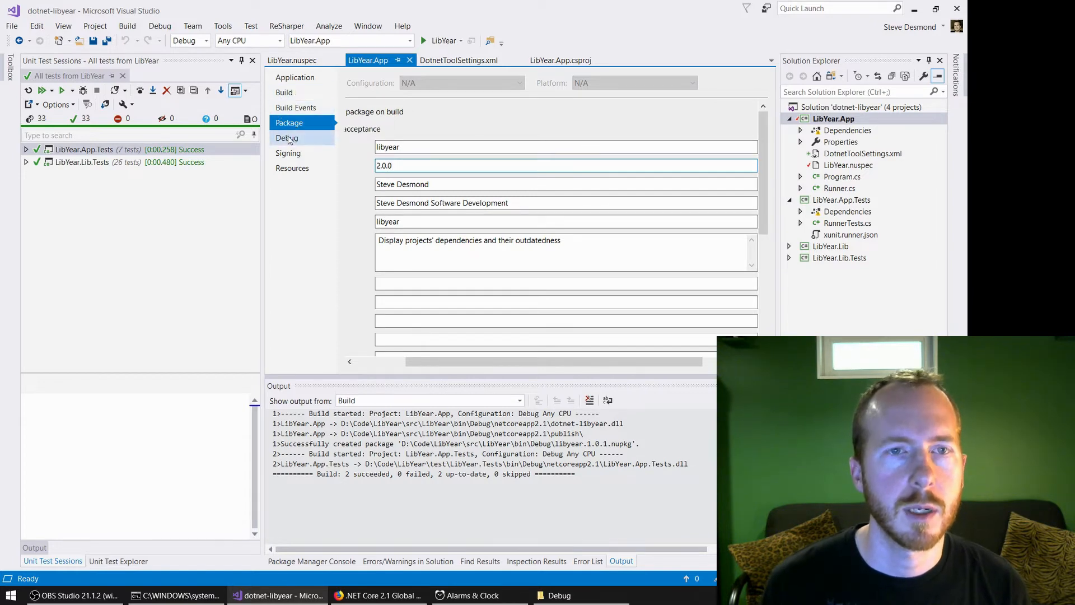
left_click(295, 77)
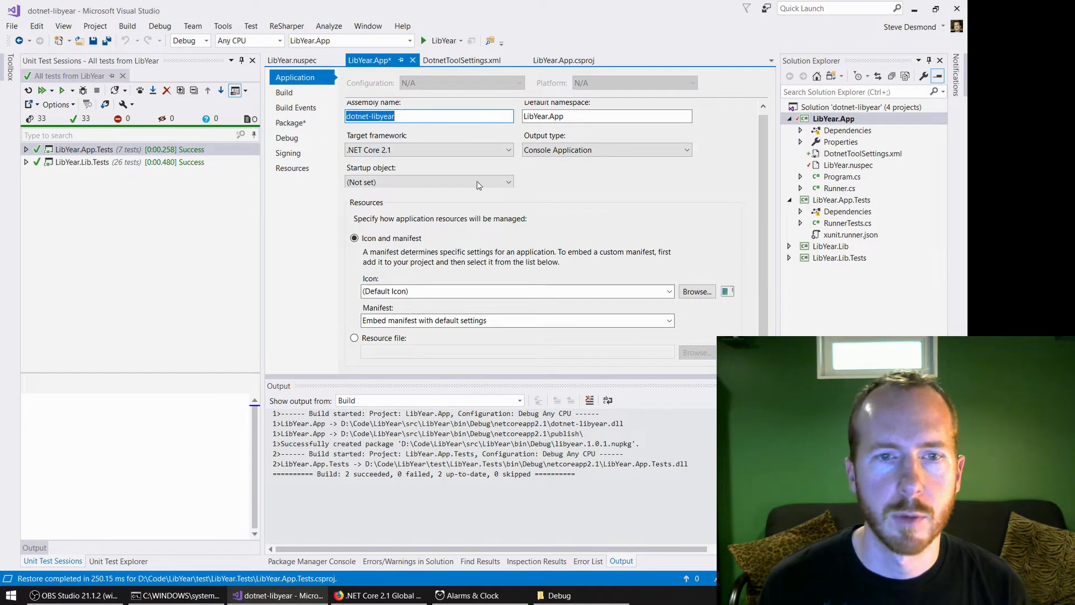
left_click(283, 93)
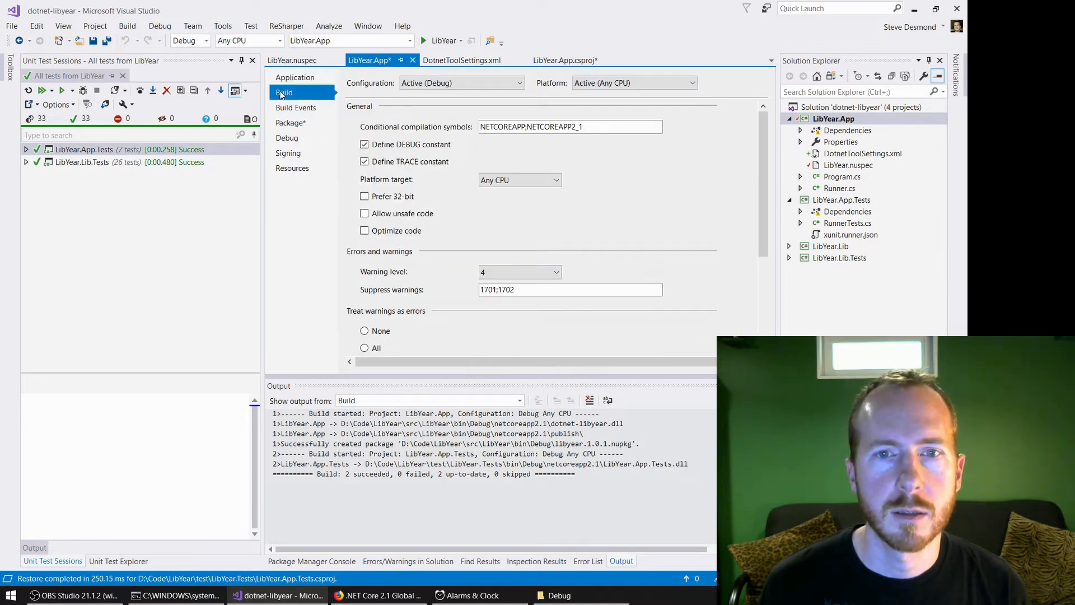
Rebuild LibYear.App so libyear.2.0.0.nupkg appears beside 1.0.1 in bin\Debug
left_click(691, 337)
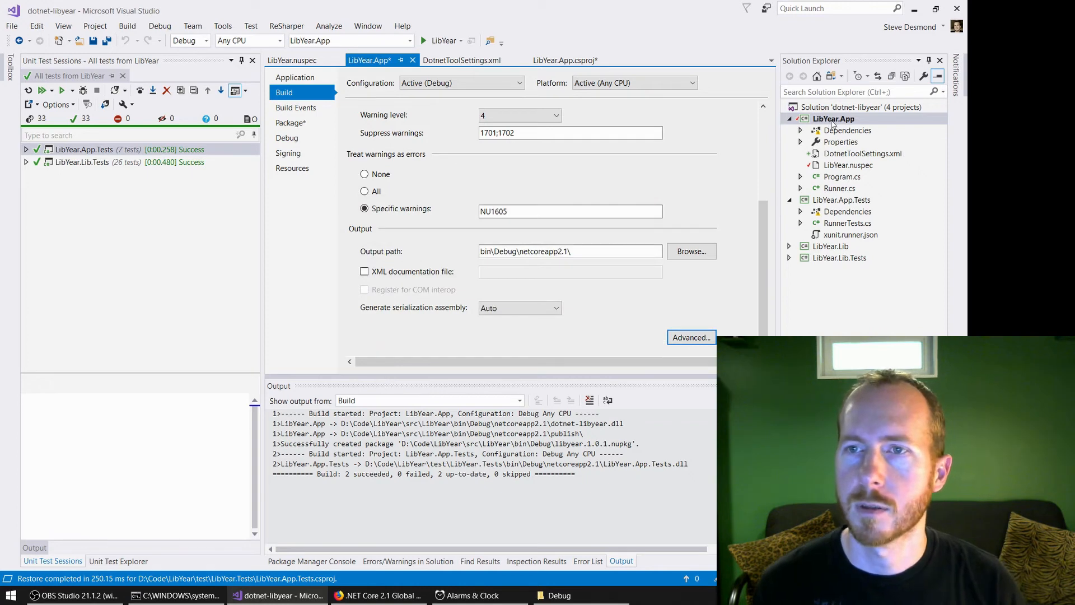
right_click(834, 119)
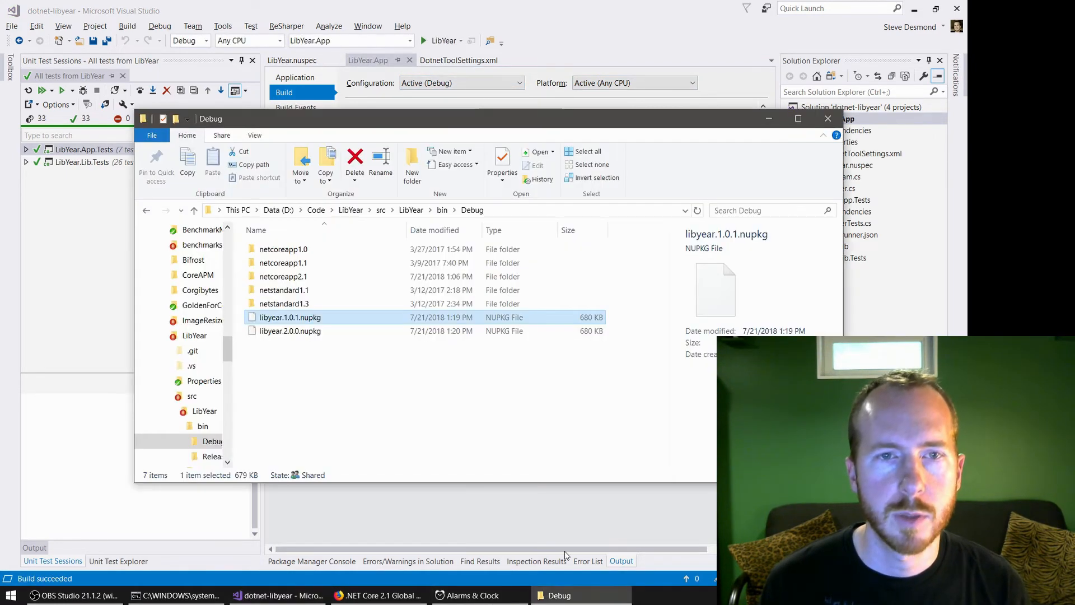
left_click(342, 399)
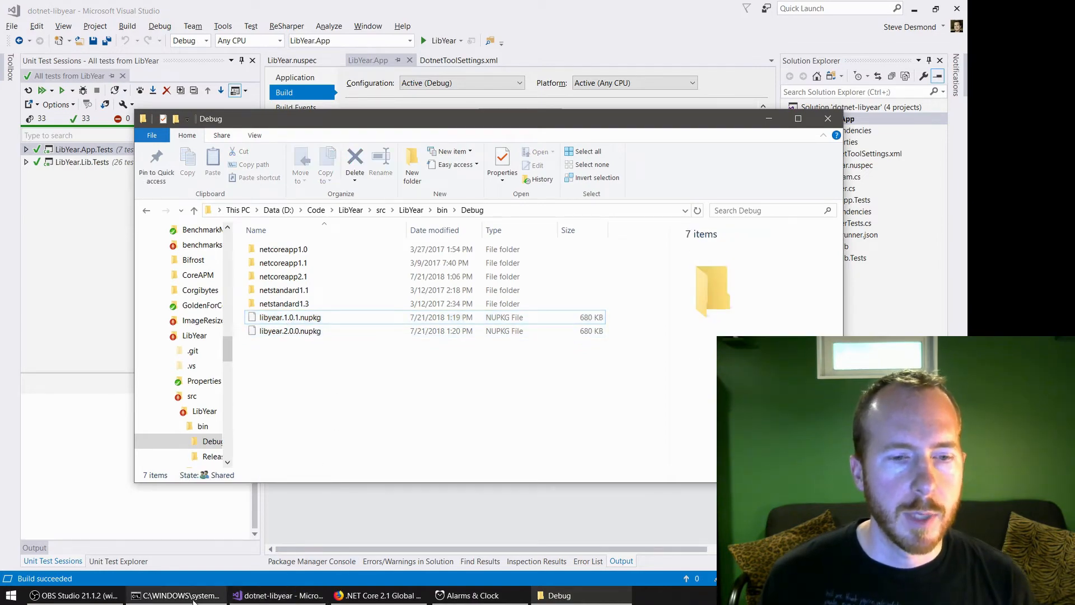
left_click(377, 595)
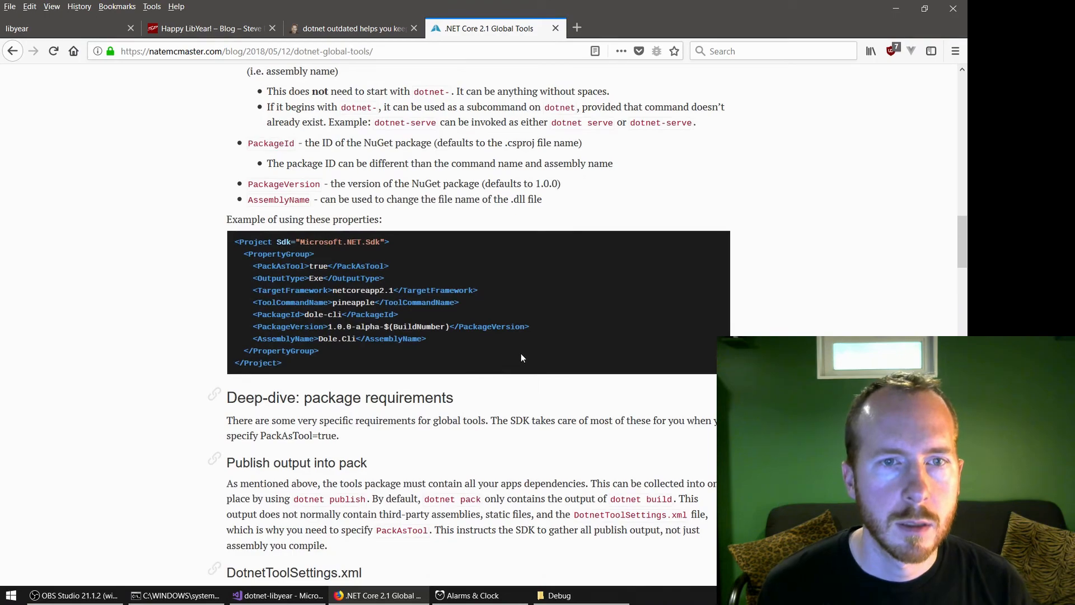
Select the article's dotnet tool install command for a local-folder source
scroll("down", 3)
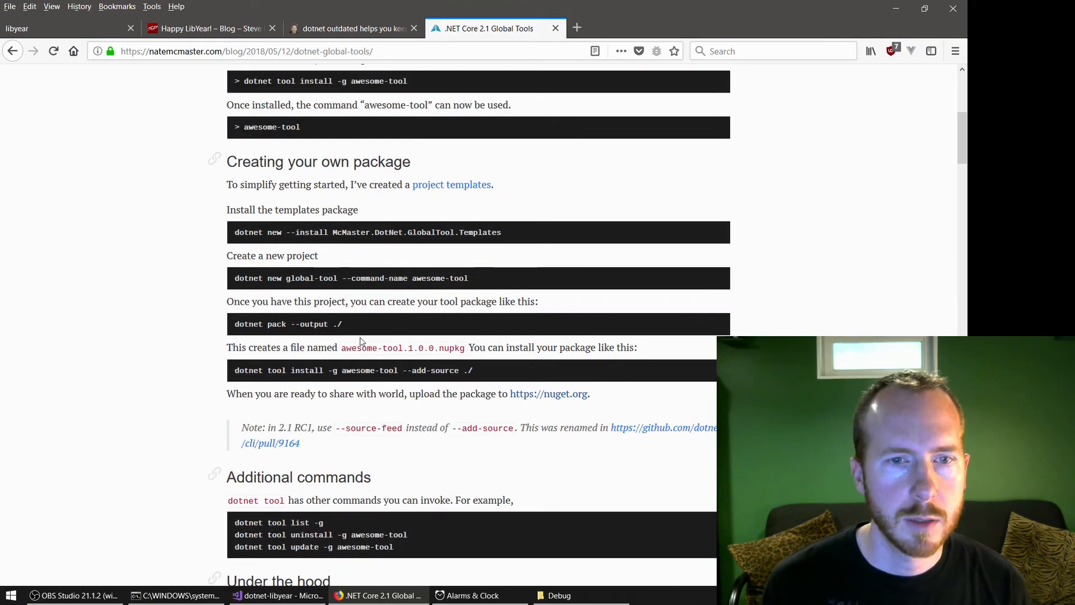
double_click(307, 371)
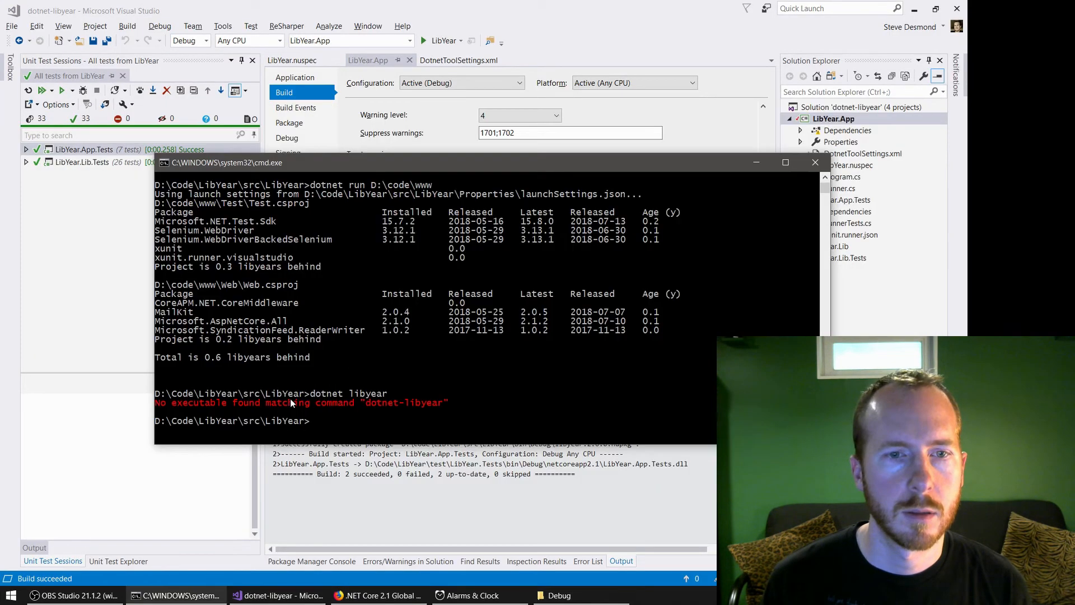
Run dotnet tool install -g with --add-source pointing at bin\Debug
type("dotnet tool install -g awesome-tool --add-source ./")
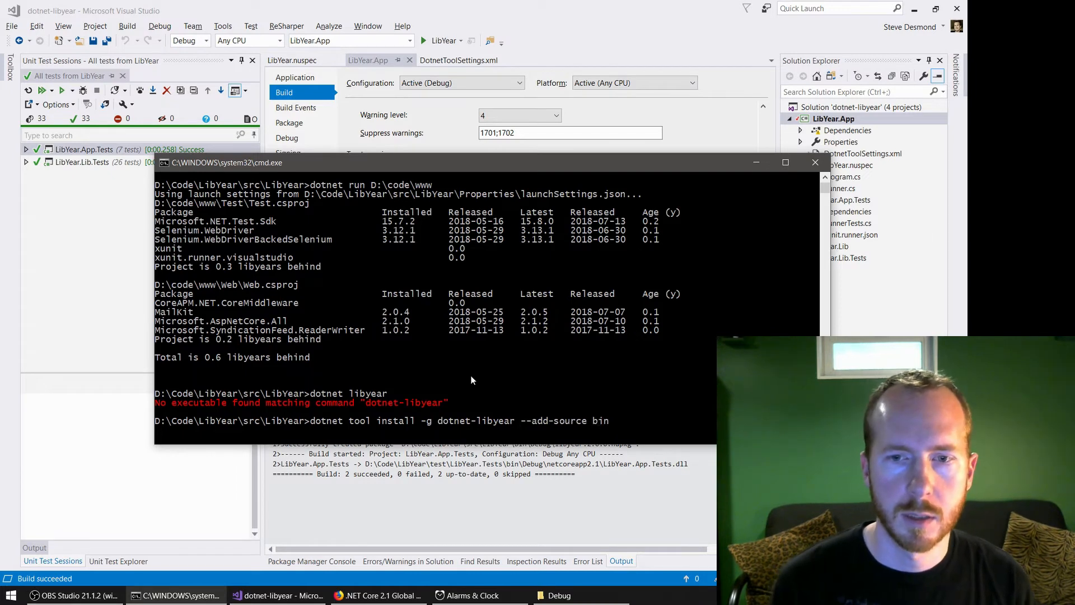
type("\\Debug")
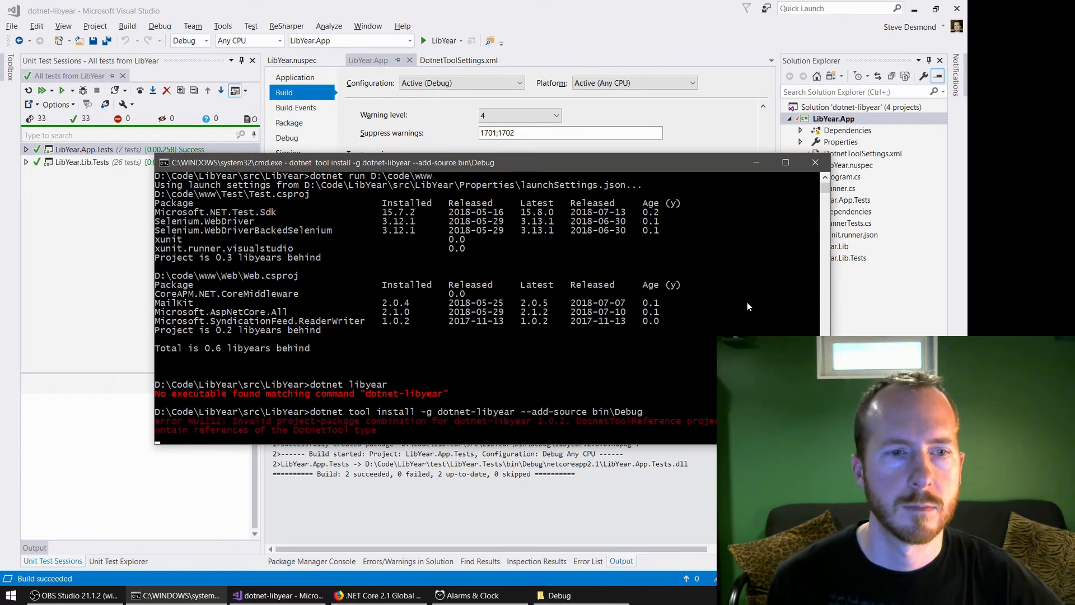
mouse_move(646, 345)
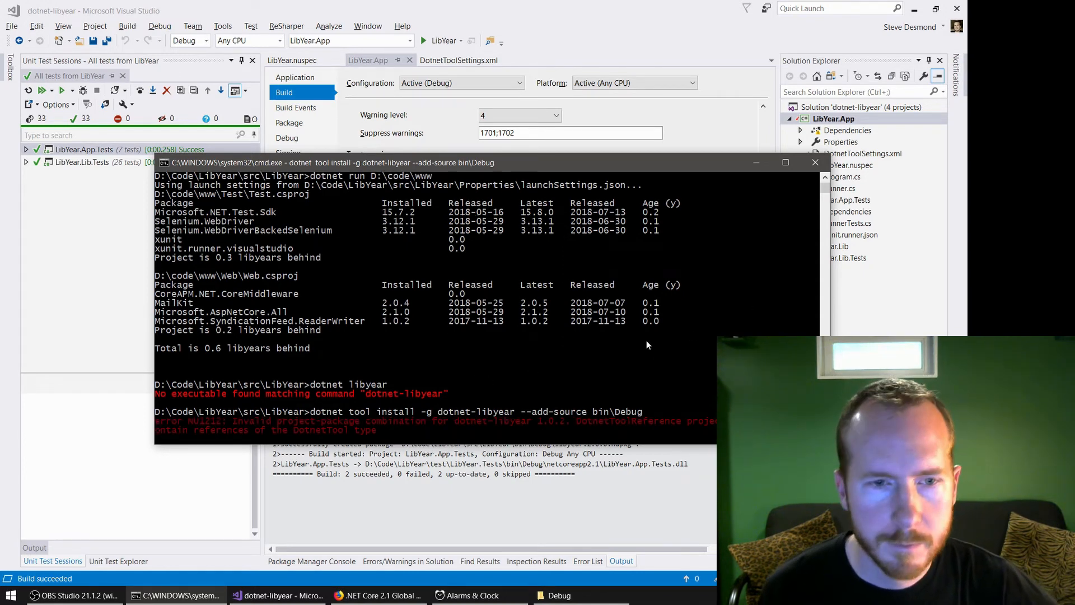
mouse_move(607, 422)
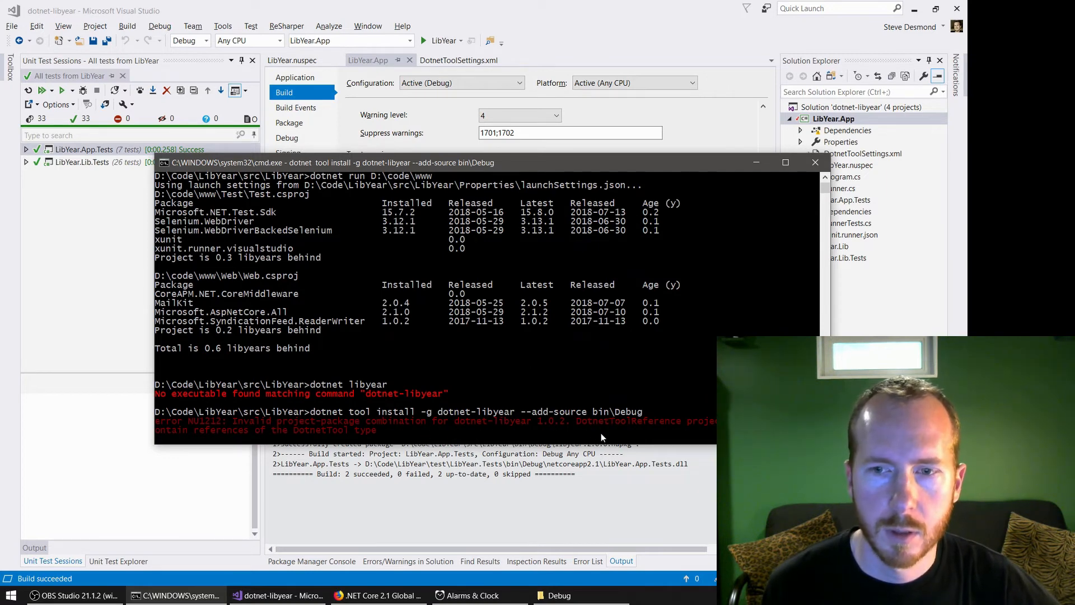
mouse_move(663, 381)
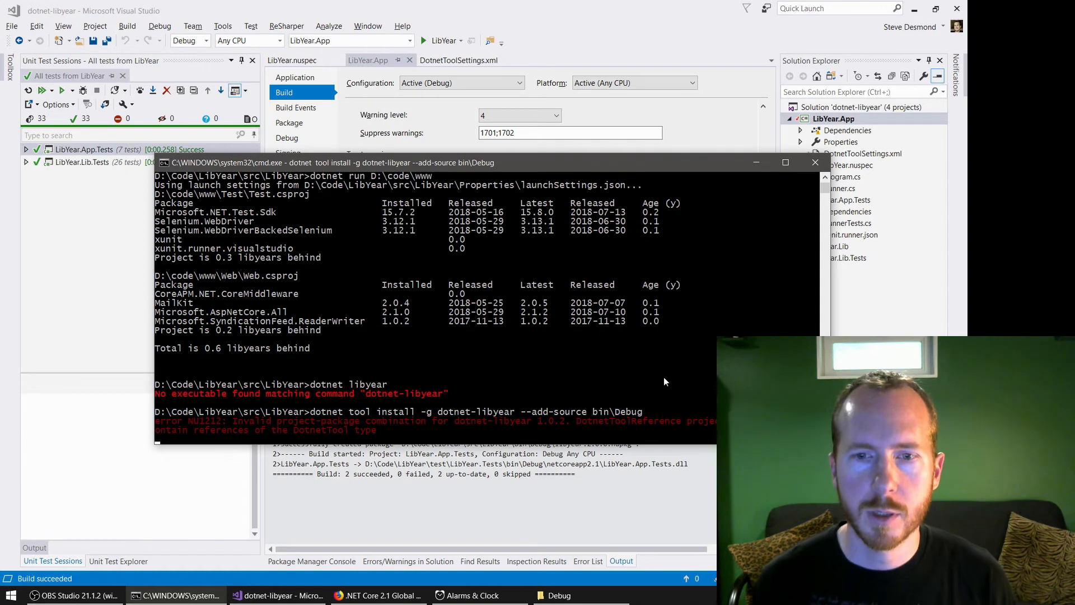
mouse_move(629, 27)
type("dotnet tool install -g libyear --add-source bin\\Debug")
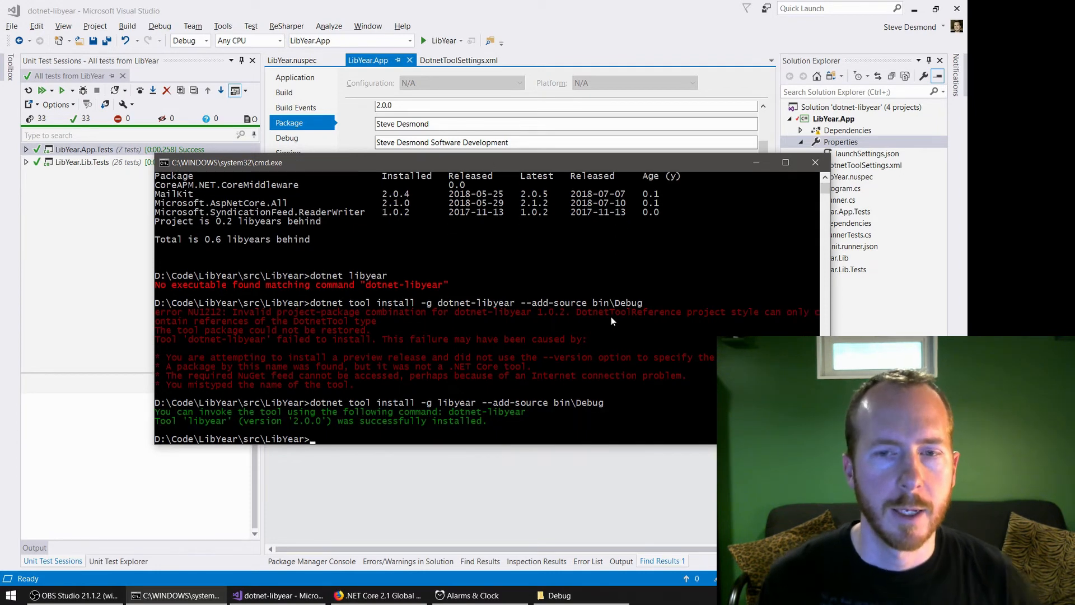
mouse_move(530, 390)
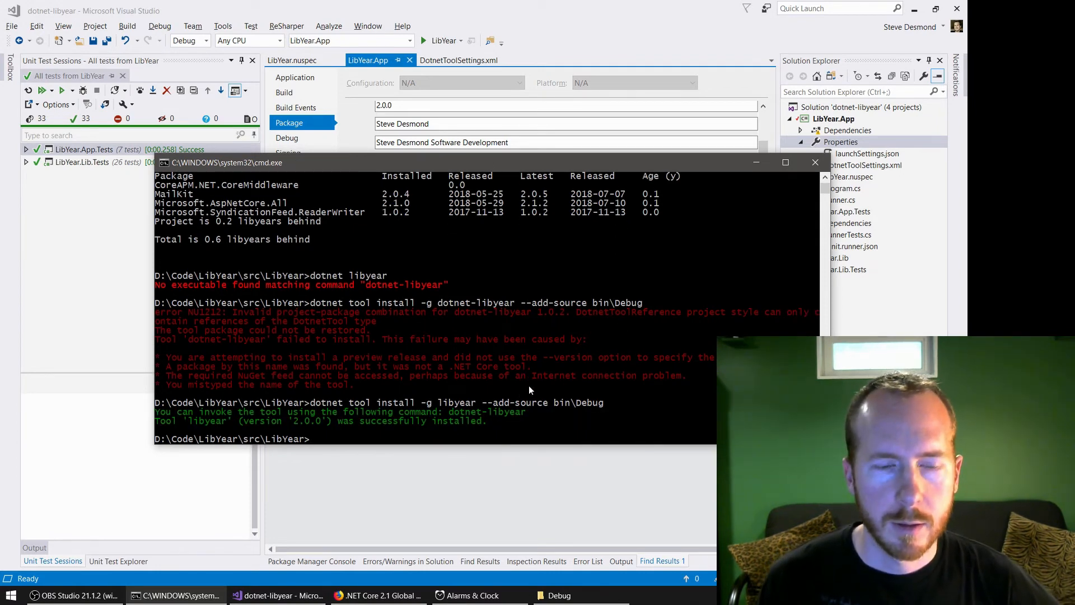
mouse_move(462, 335)
type("dotnet libyear")
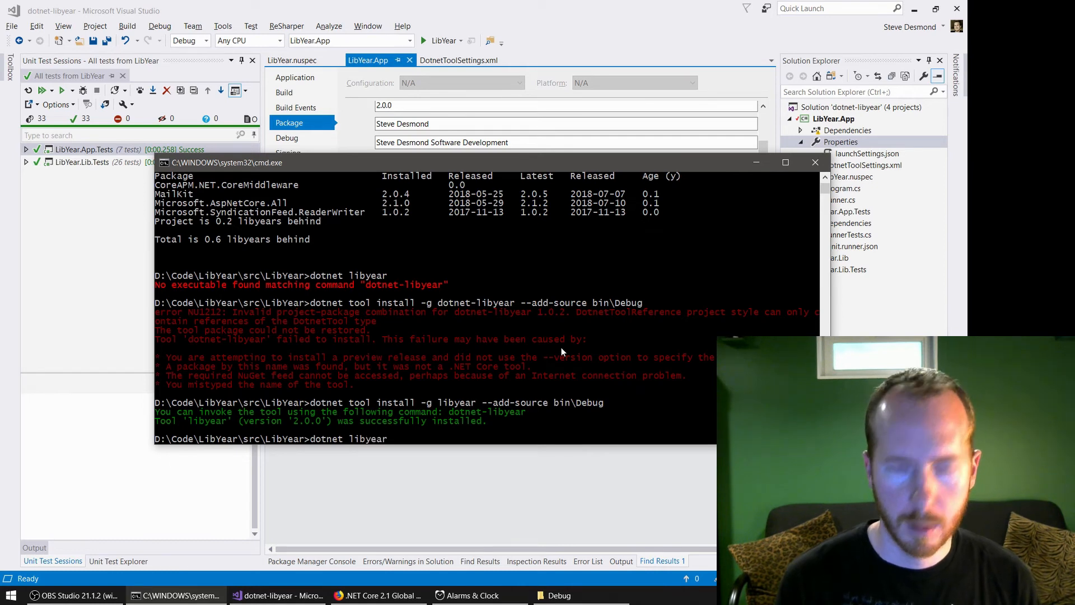
Switch to the D: drive and run the installed libyear global tool
type("D:")
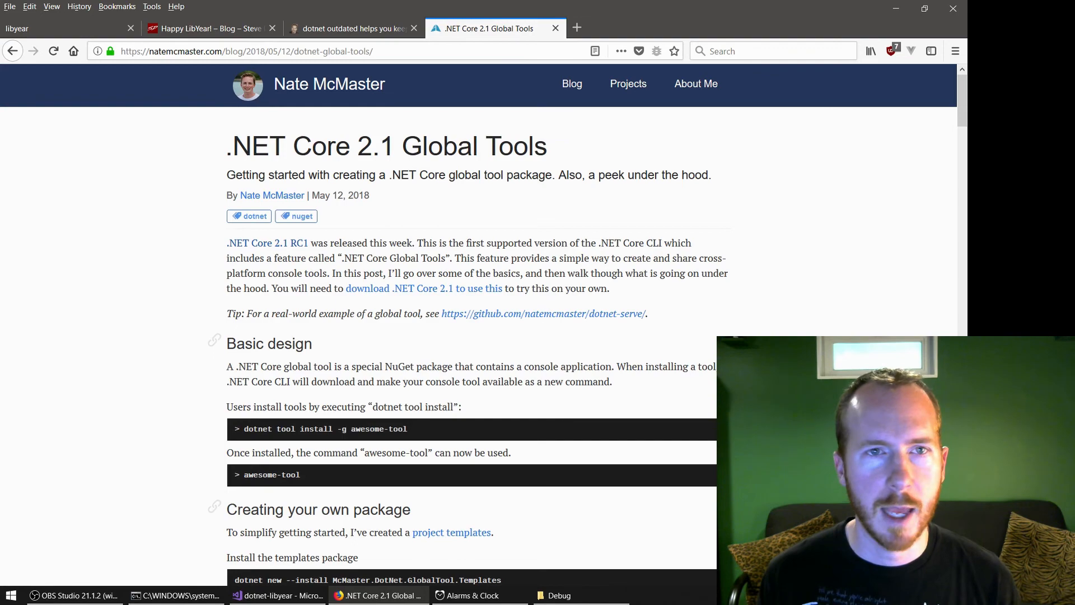
Scroll the article down to the DotnetToolSettings.xml section and select its heading
scroll("down", 3)
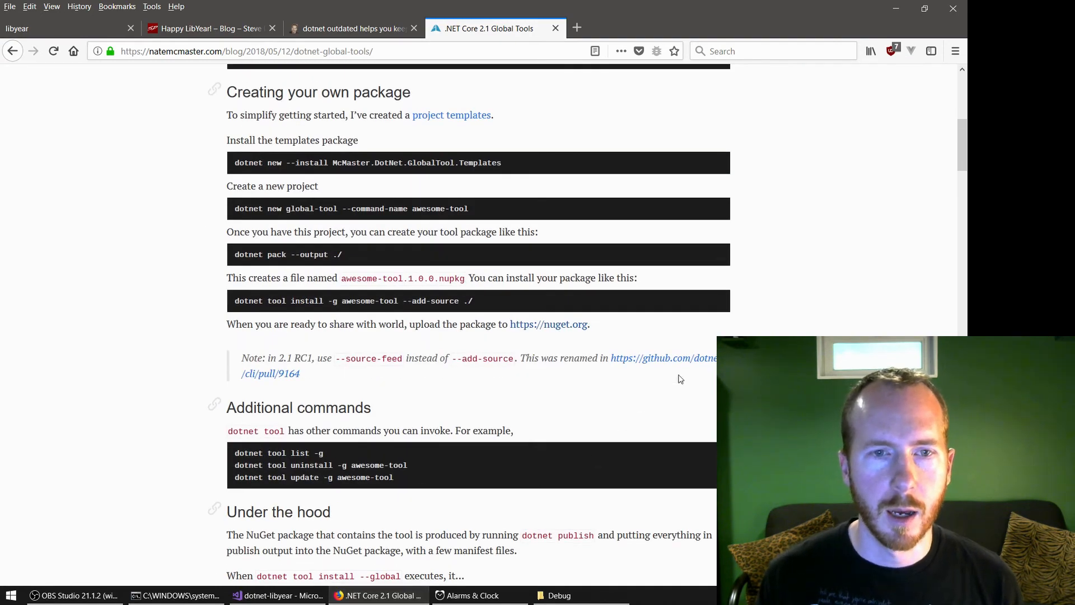
scroll("down", 3)
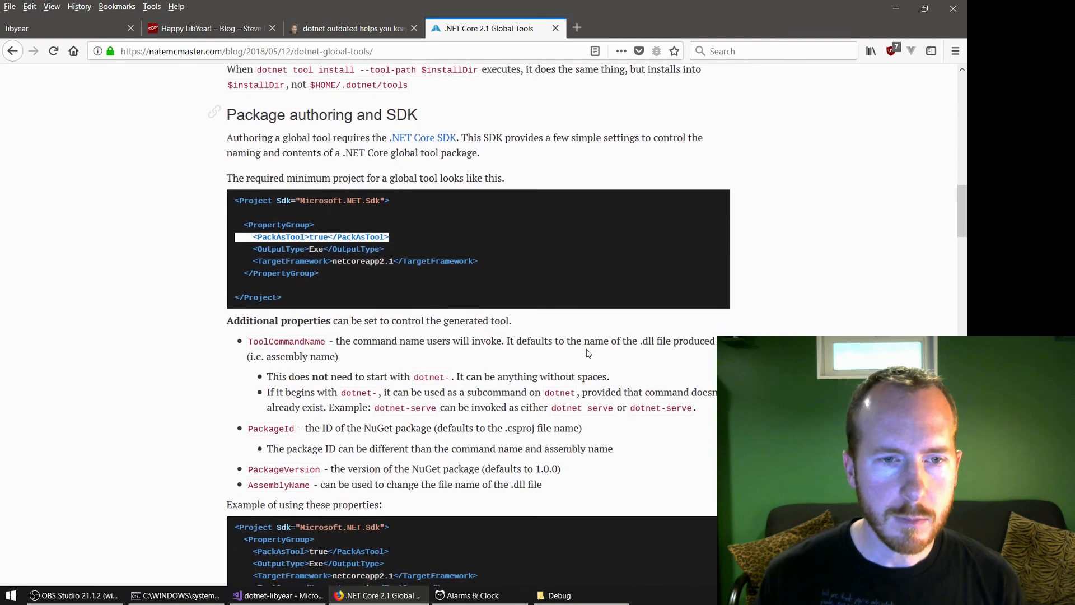
scroll("down", 3)
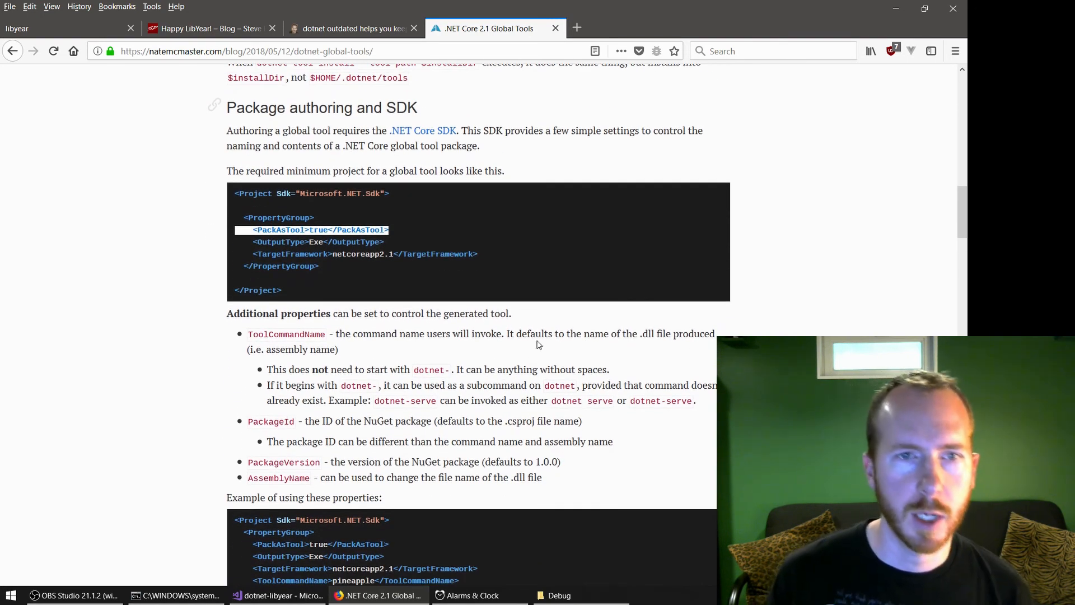
scroll("down", 3)
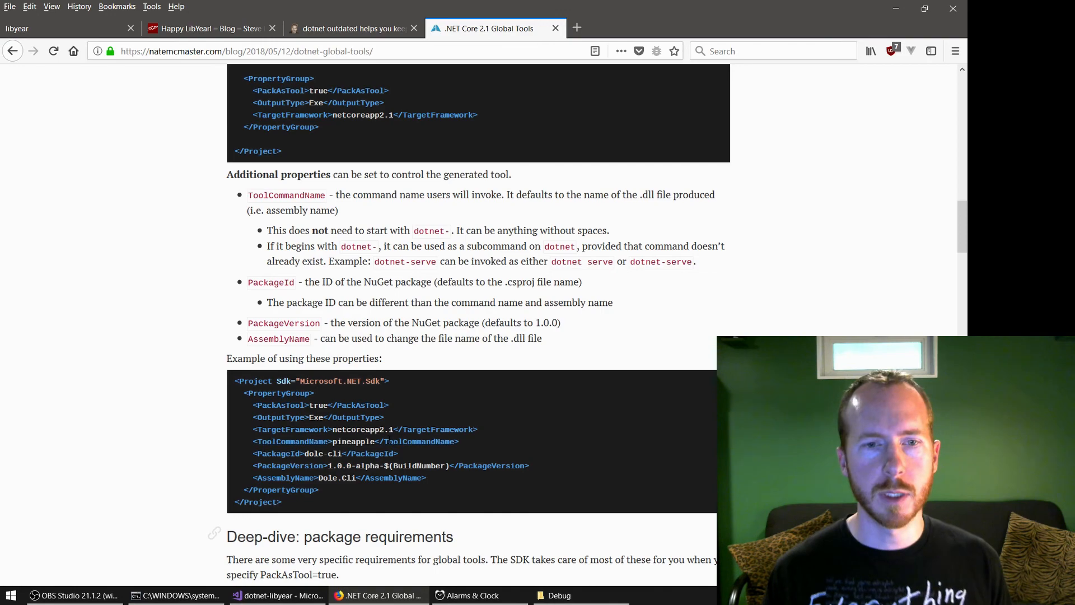
scroll("down", 3)
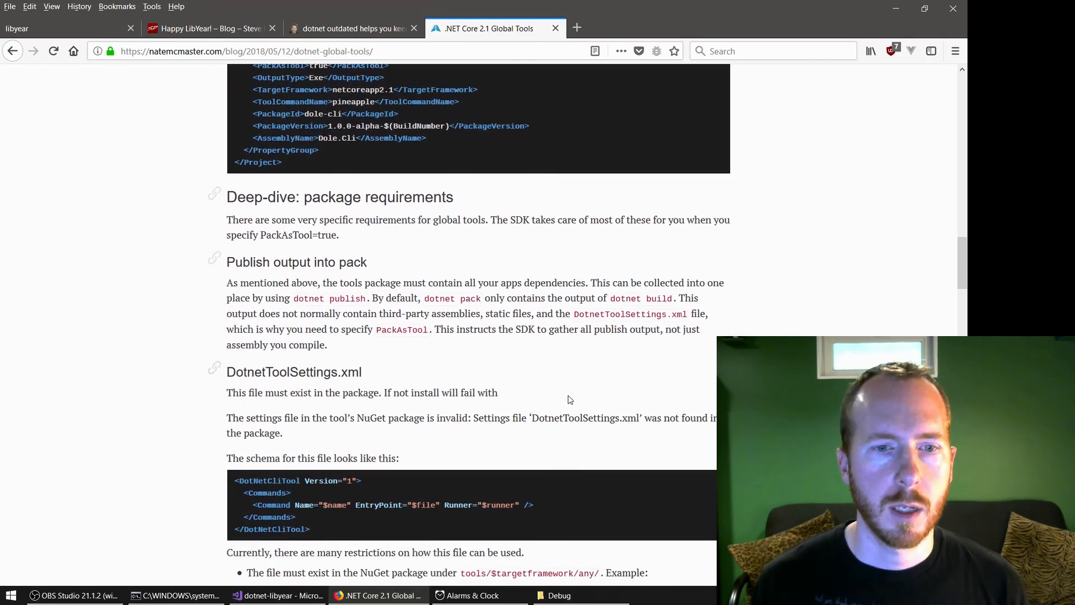
scroll("down", 3)
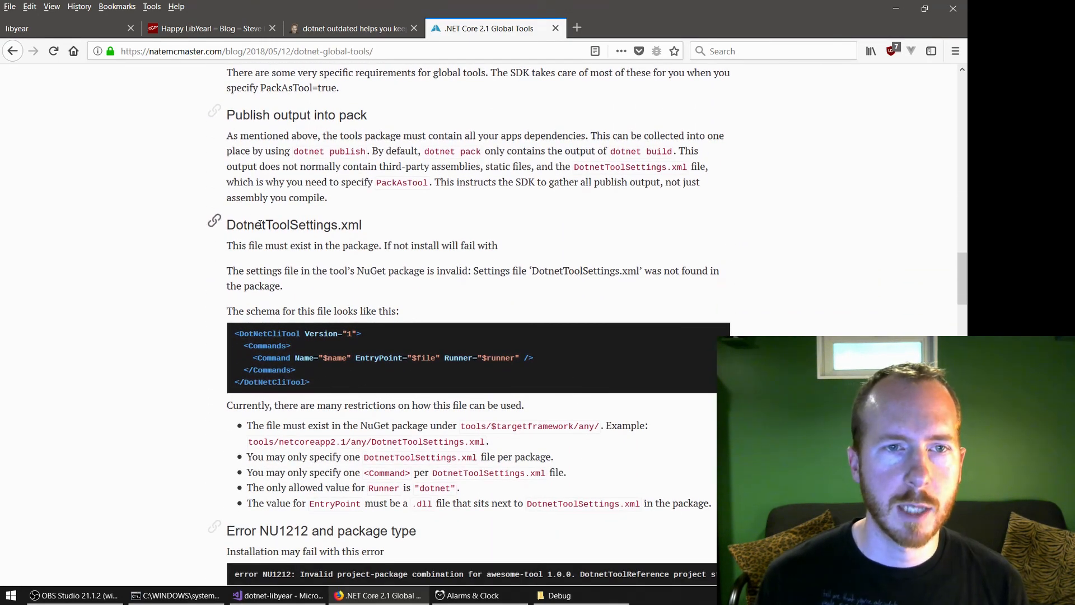
double_click(293, 224)
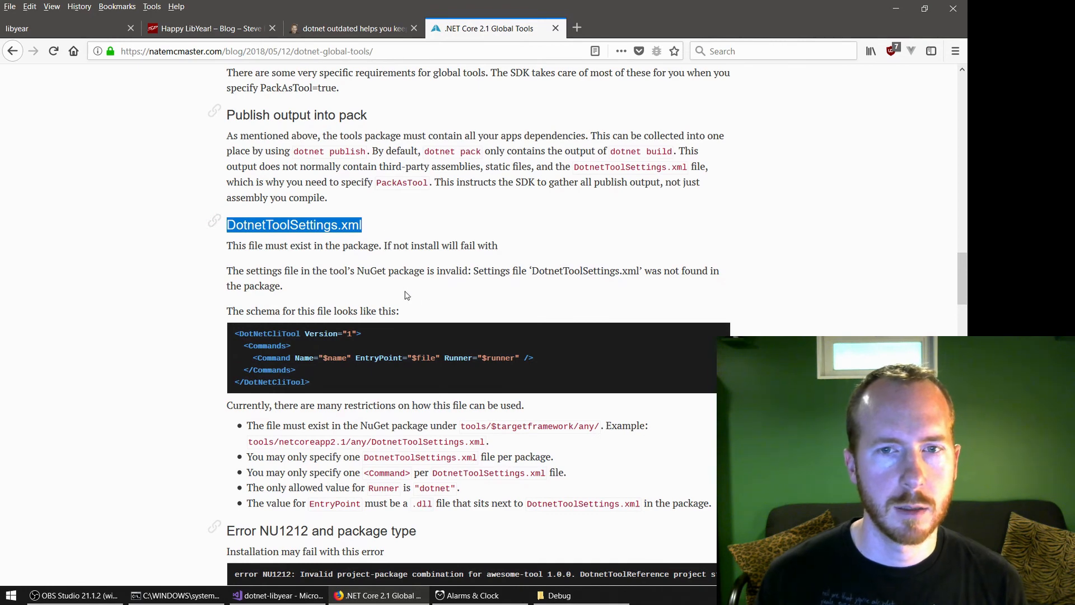